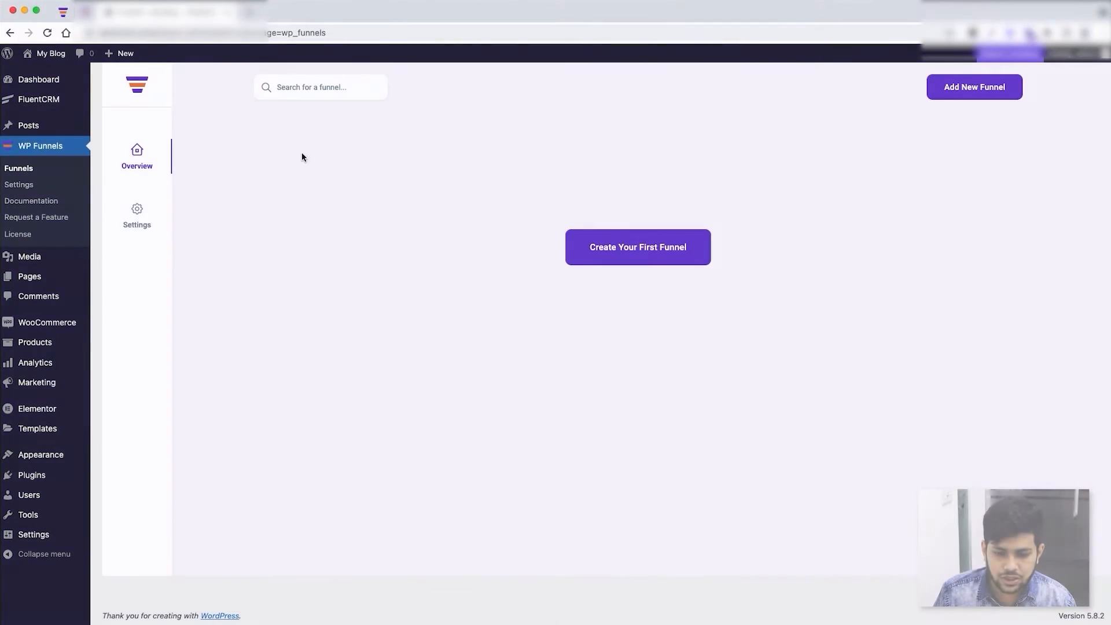
mouse_move(229, 163)
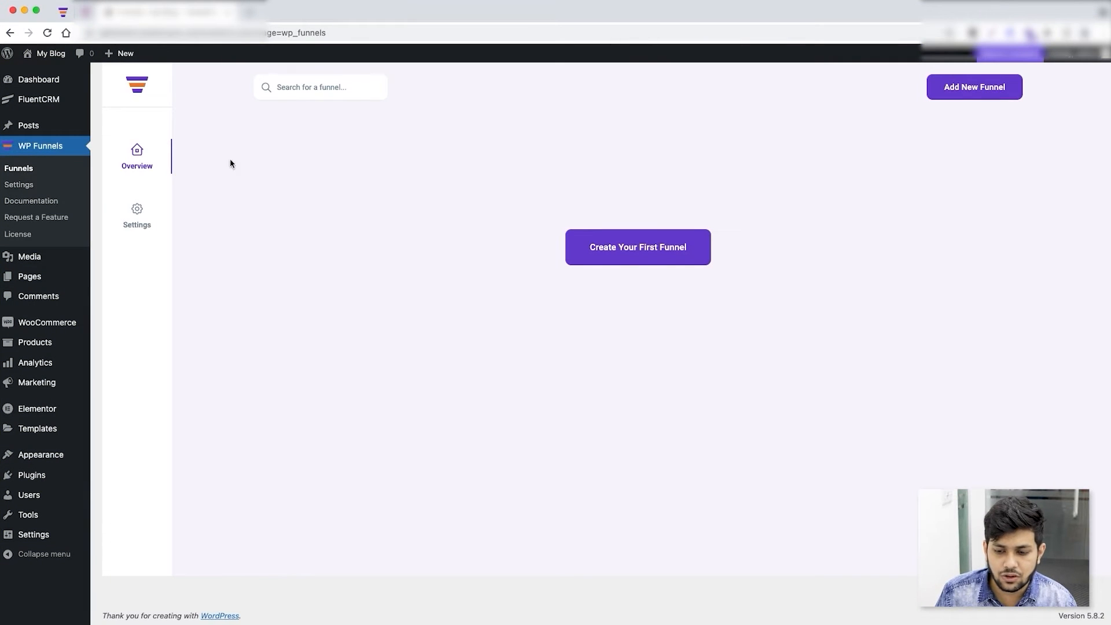
mouse_move(776, 197)
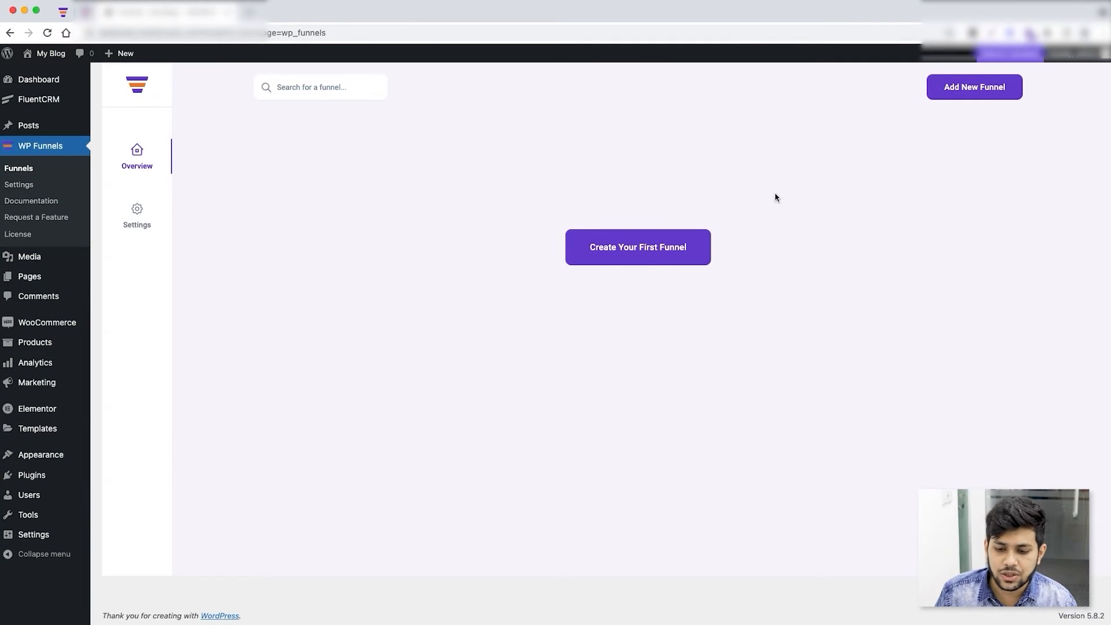
mouse_move(516, 246)
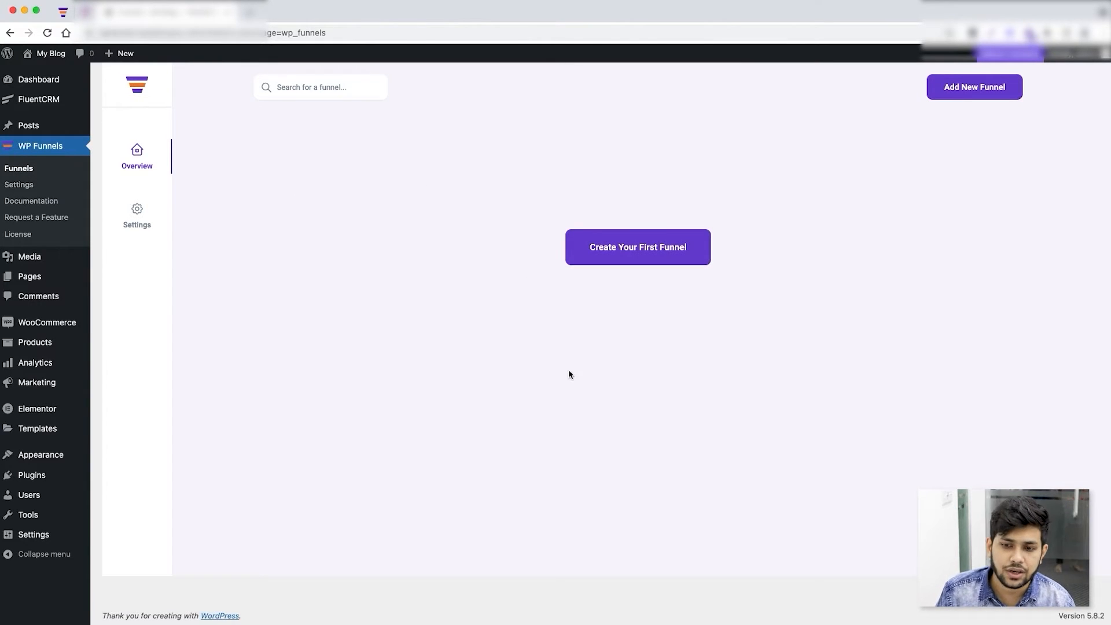
mouse_move(901, 114)
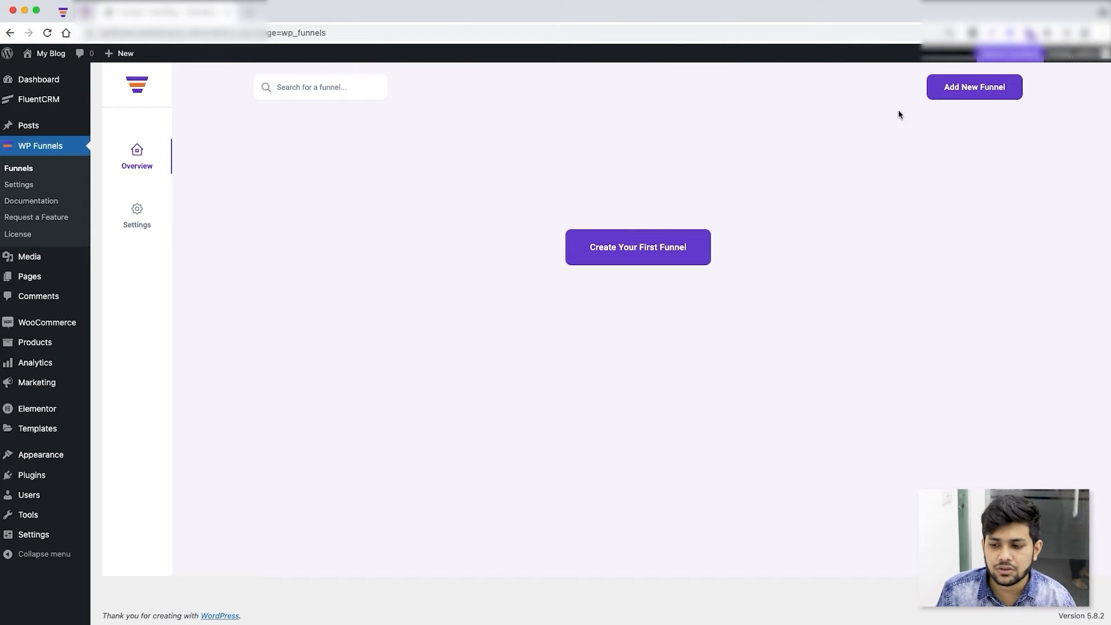
mouse_move(813, 210)
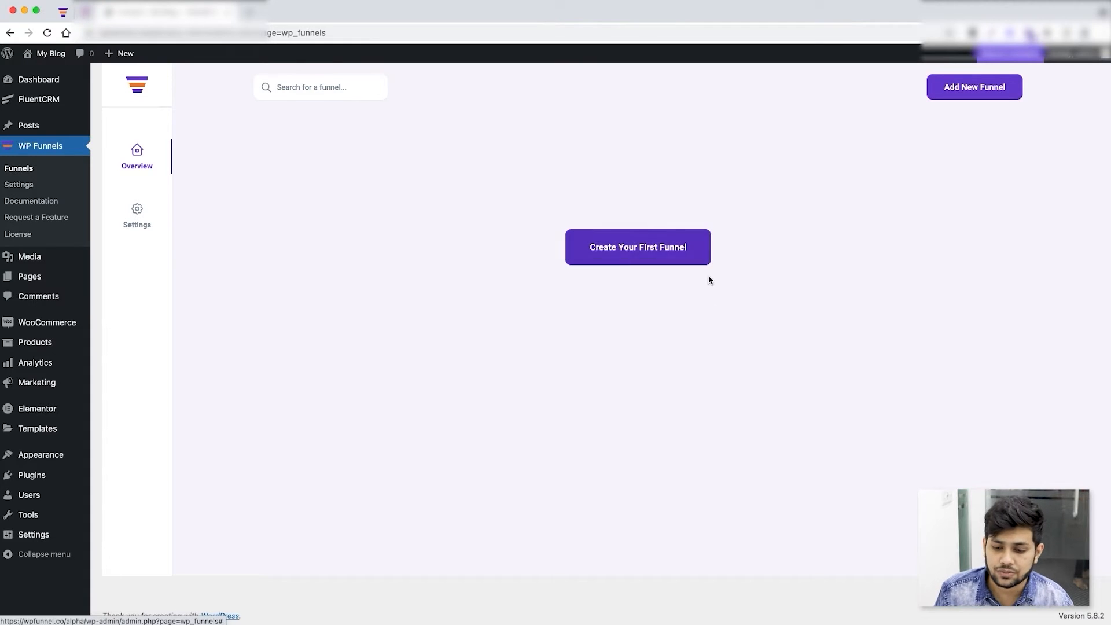
- Start creating the first funnel and browse the ready-made template gallery
left_click(636, 247)
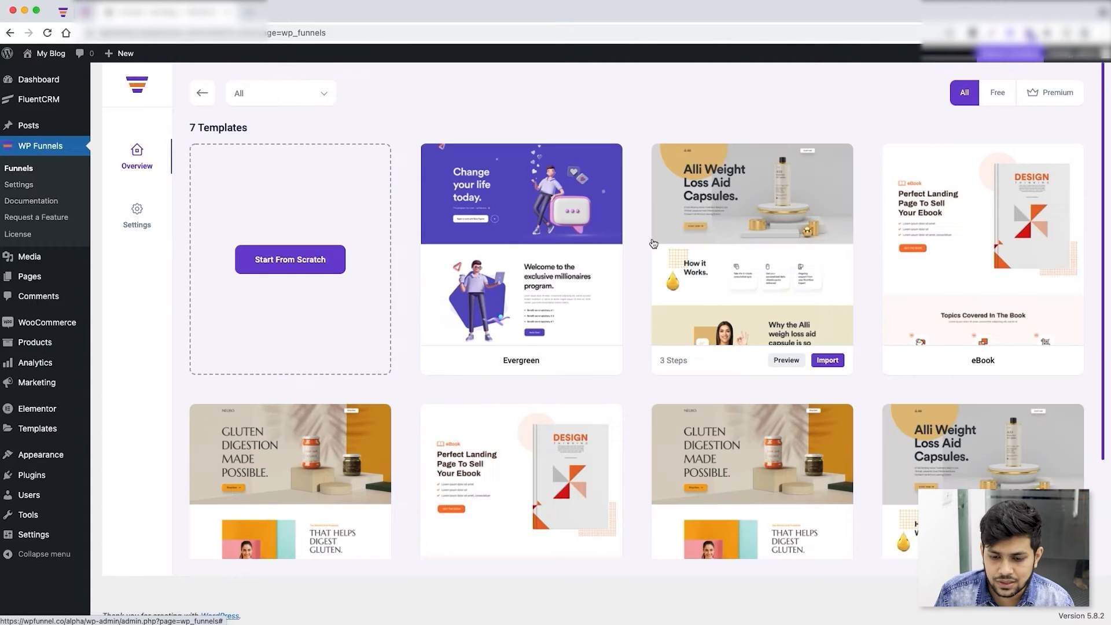
scroll("down", 3)
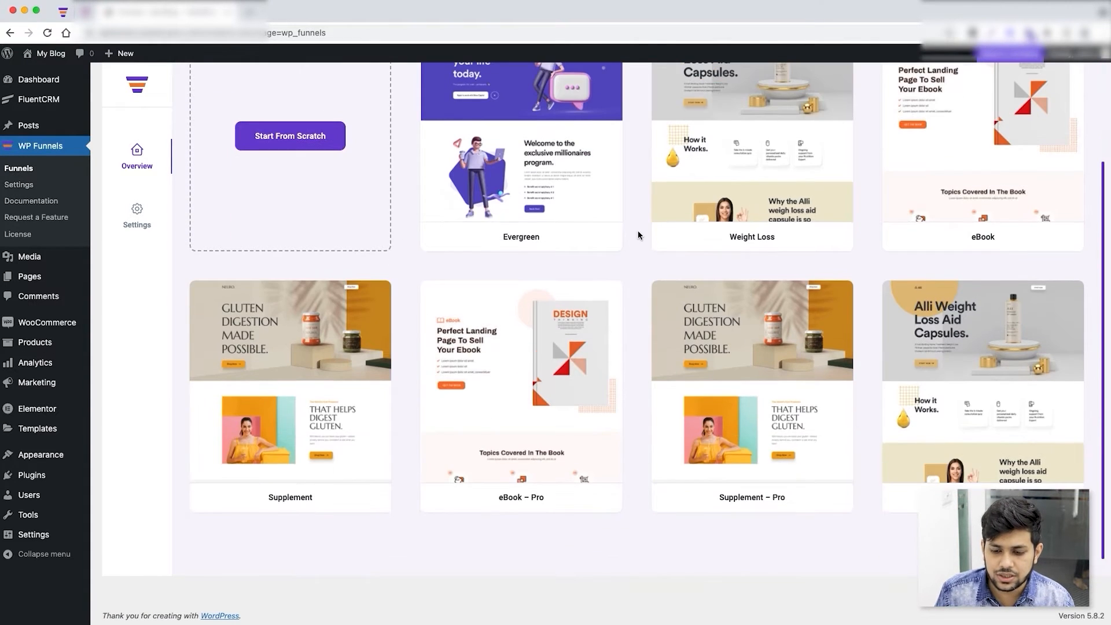
scroll("up", 3)
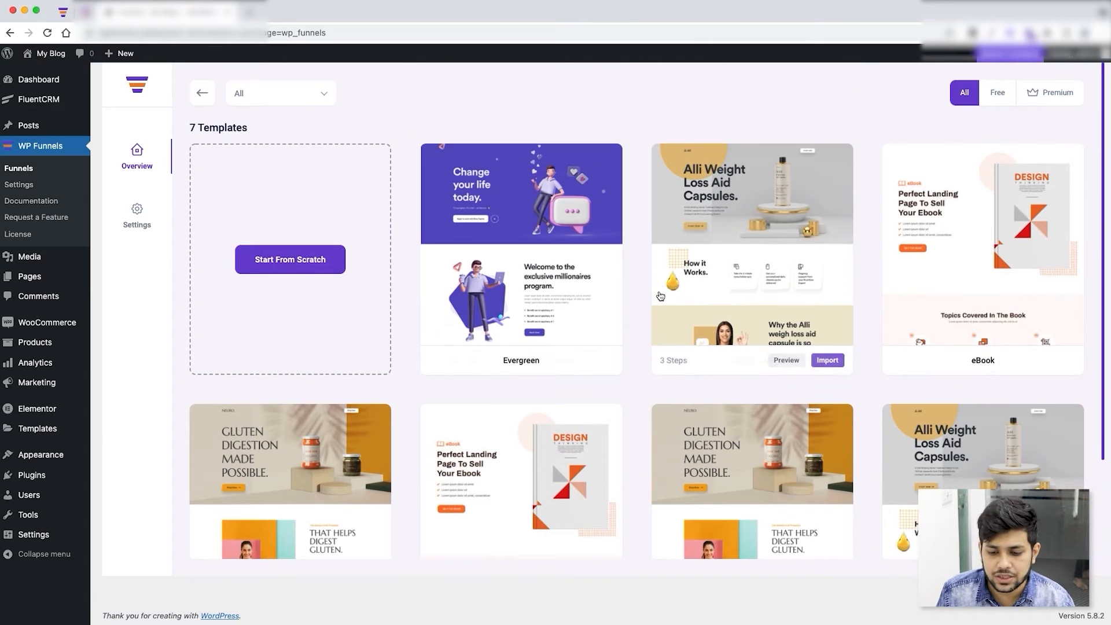
mouse_move(637, 291)
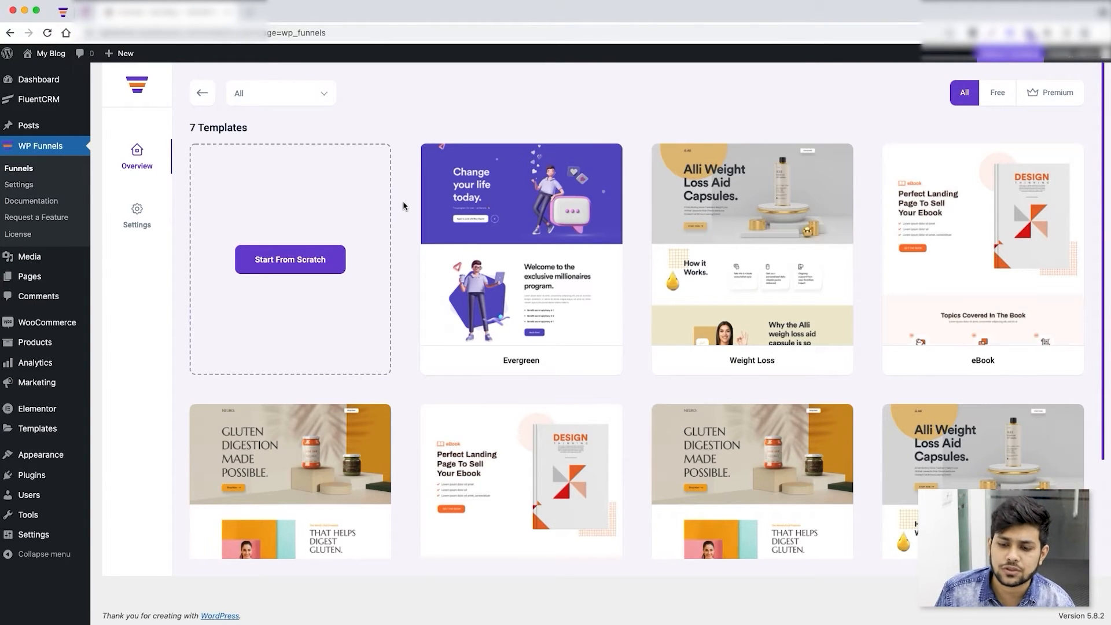
mouse_move(461, 424)
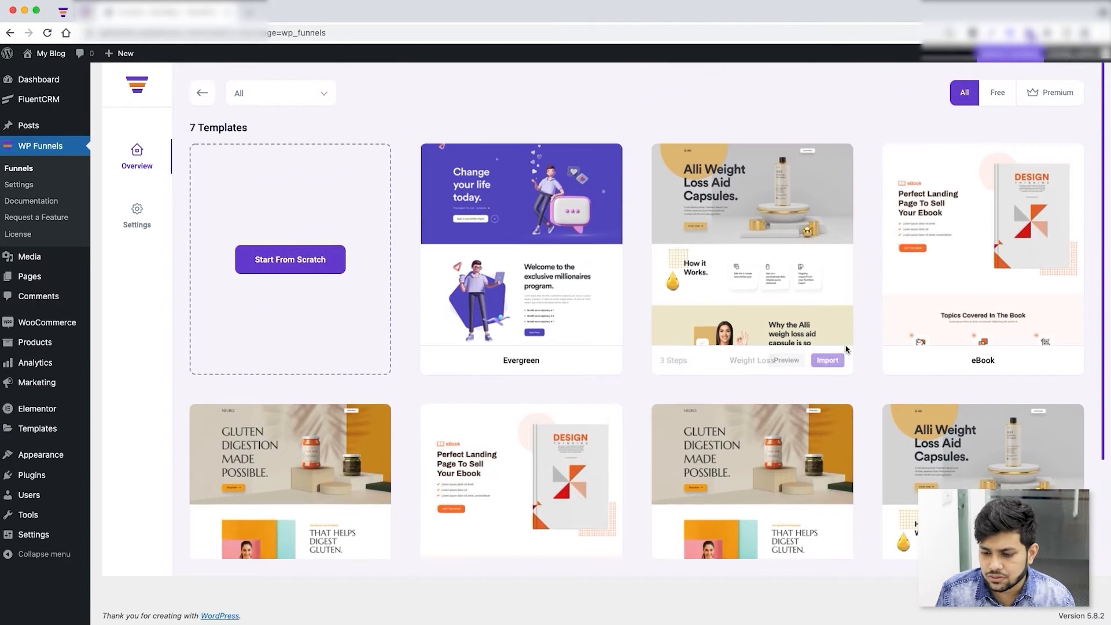
- Filter templates by Free, Premium and All, then pick the Weight Loss template to see its steps
left_click(996, 92)
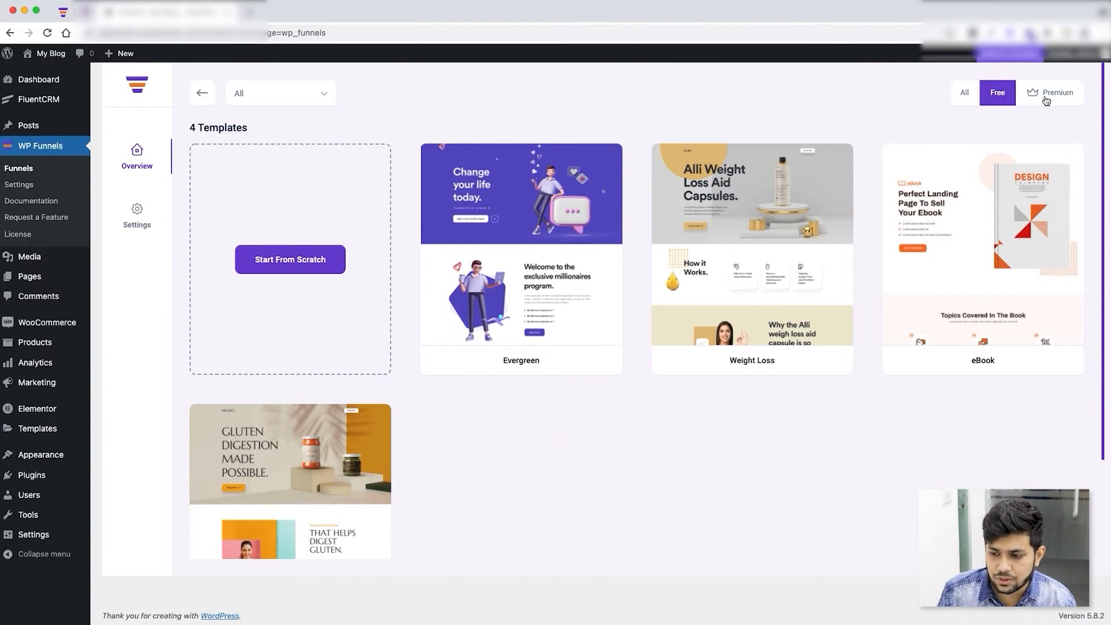
left_click(1053, 92)
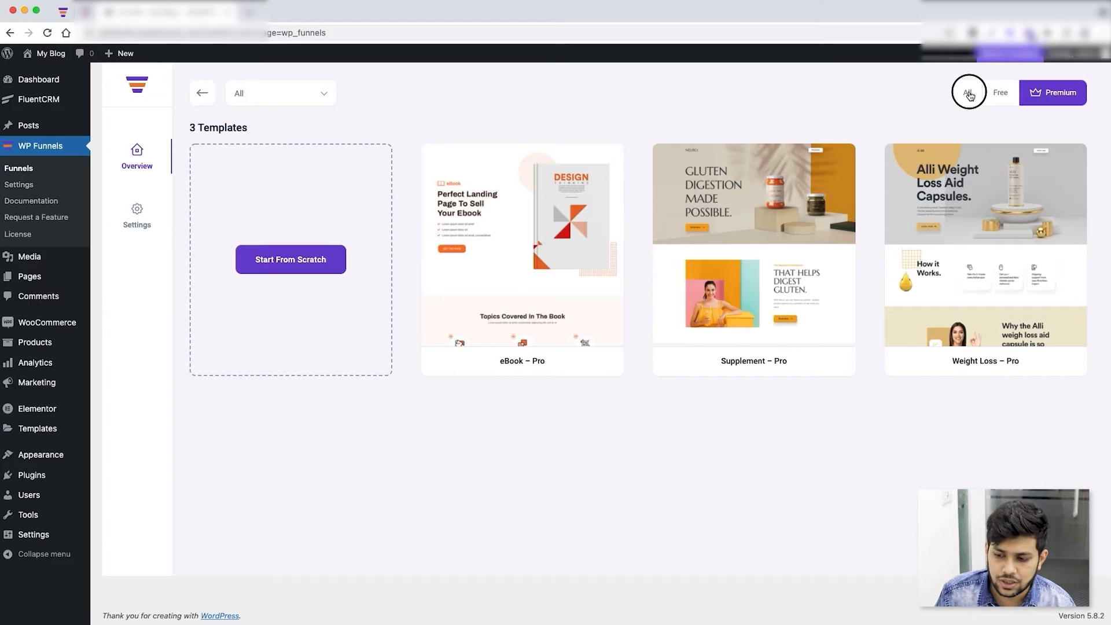
left_click(964, 92)
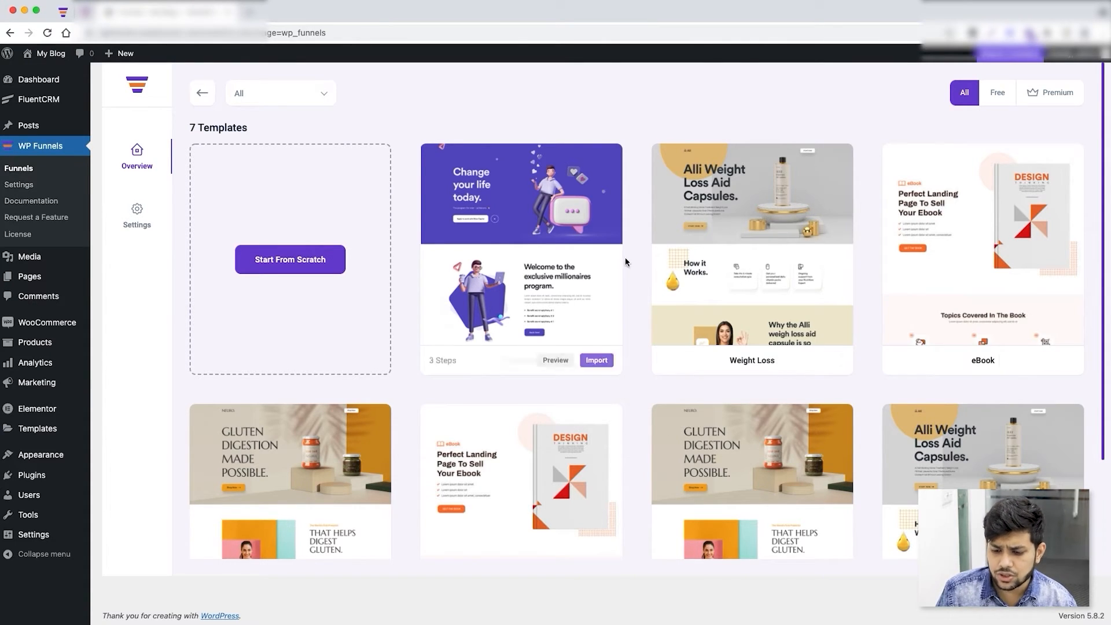
left_click(751, 255)
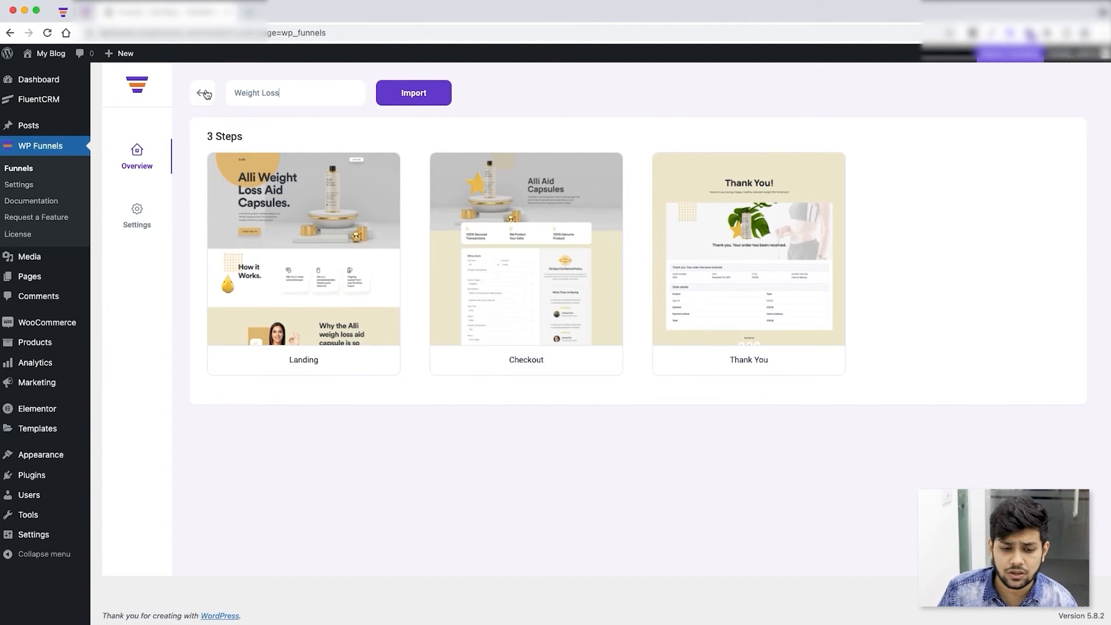
- Return from the Weight Loss preview to the full seven-template gallery
left_click(201, 93)
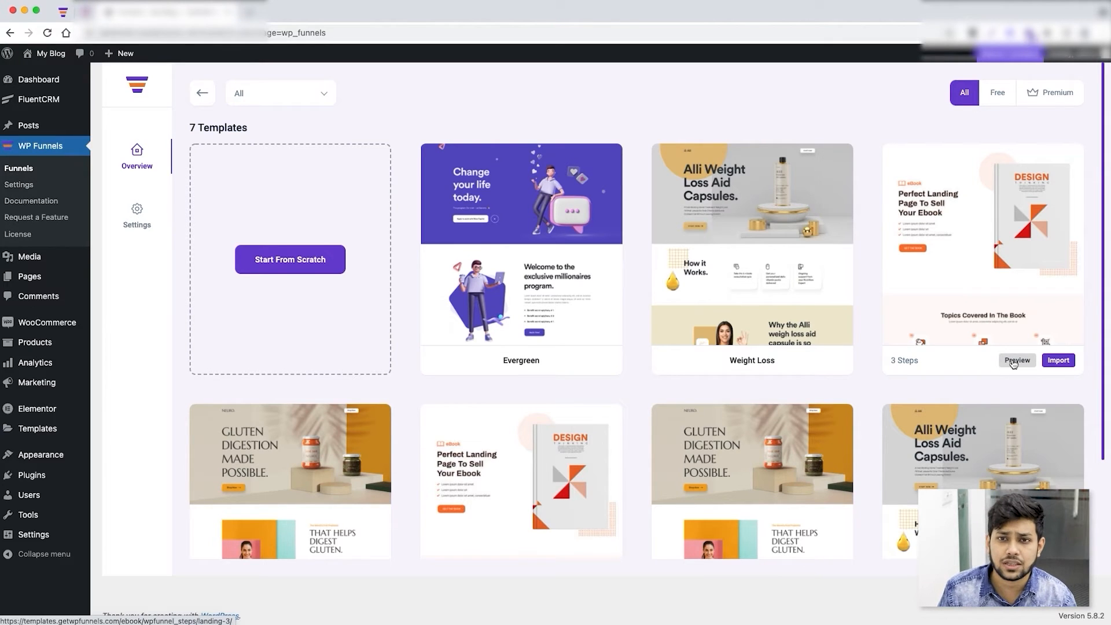
mouse_move(956, 335)
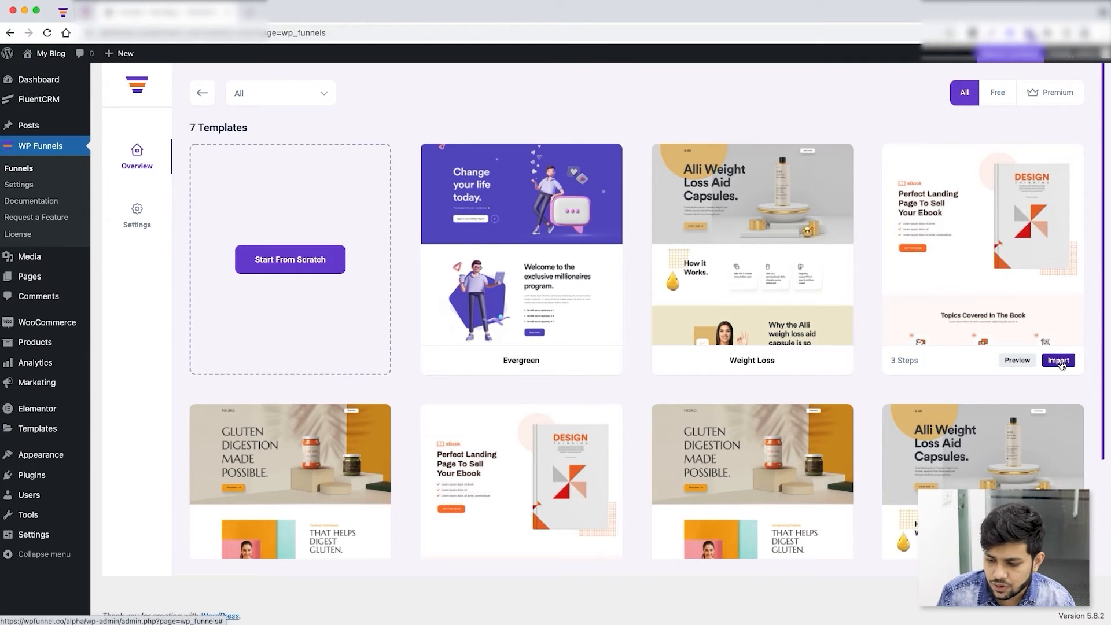
- Import the eBook template as a new funnel with Landing, Checkout and Thank You steps
left_click(1057, 360)
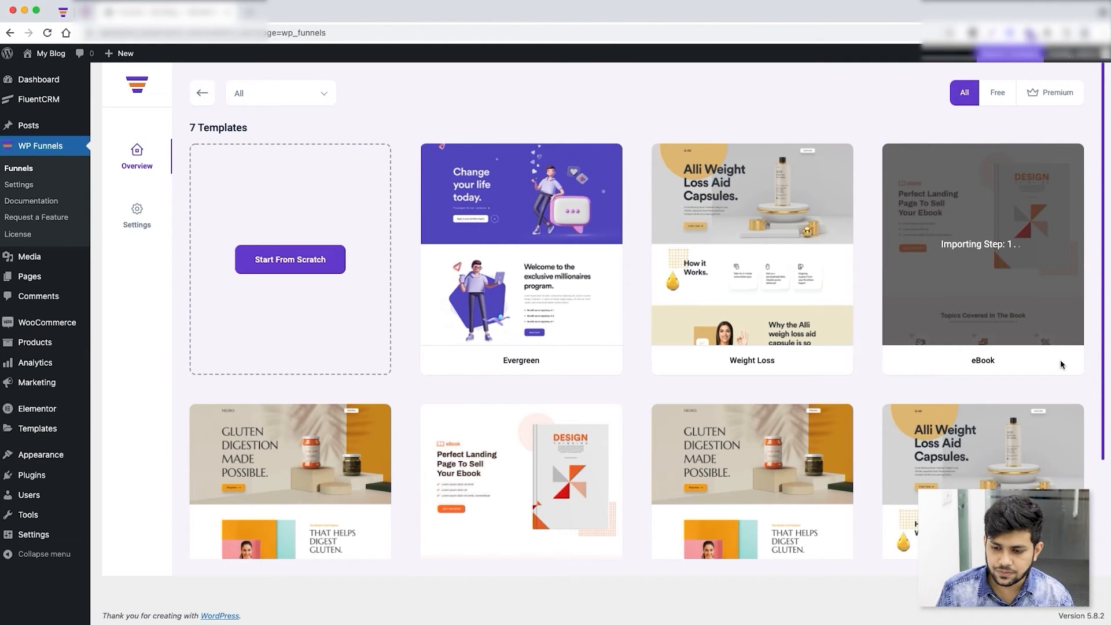
left_click(982, 244)
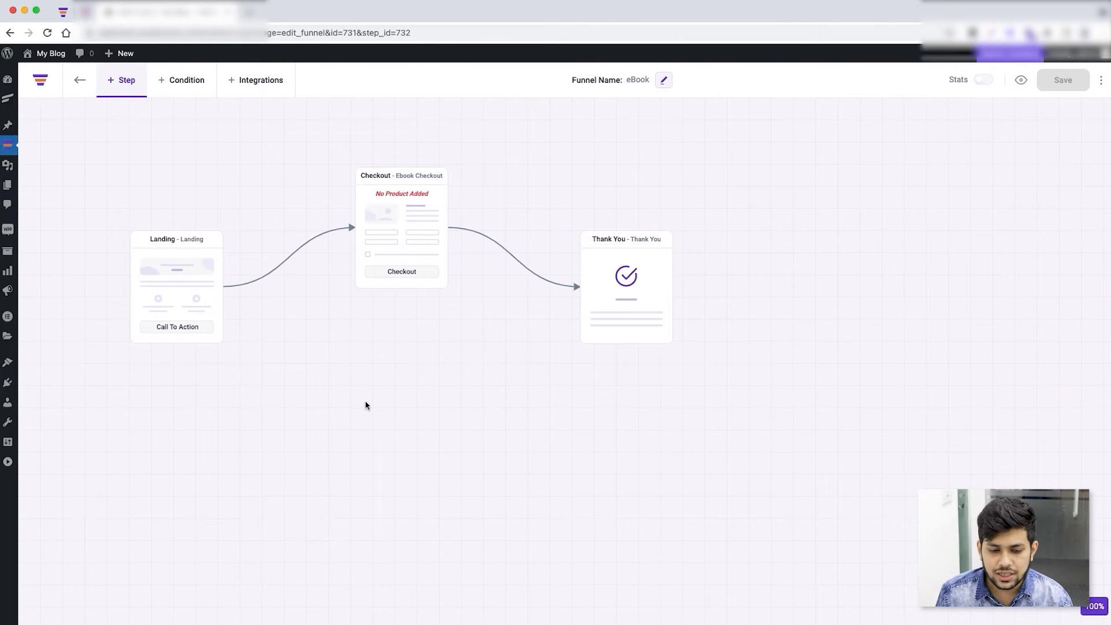
mouse_move(556, 304)
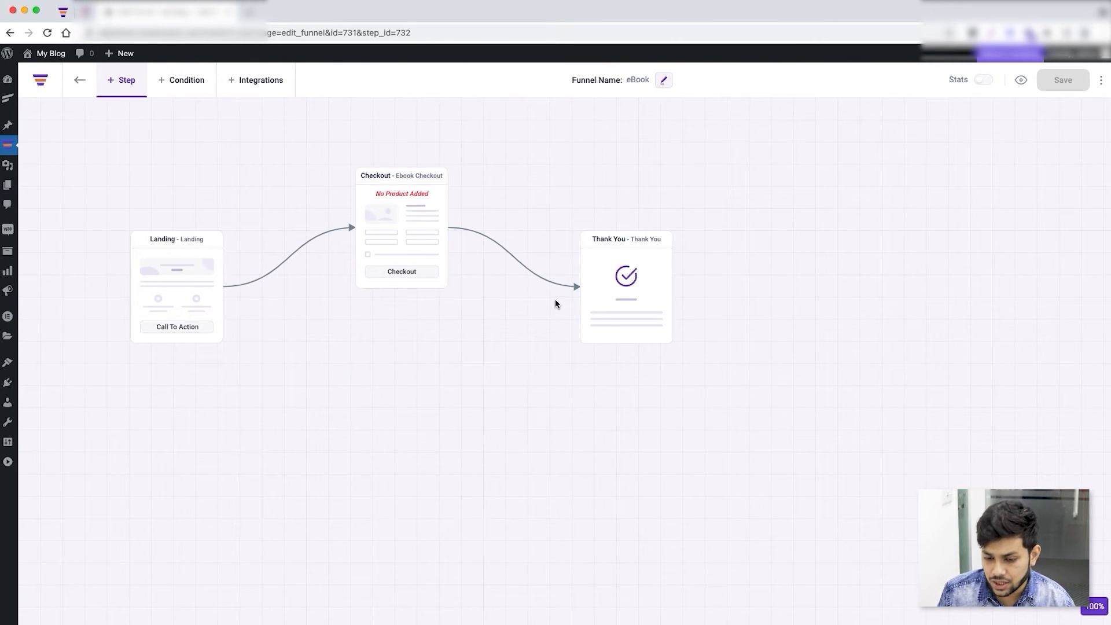
mouse_move(626, 385)
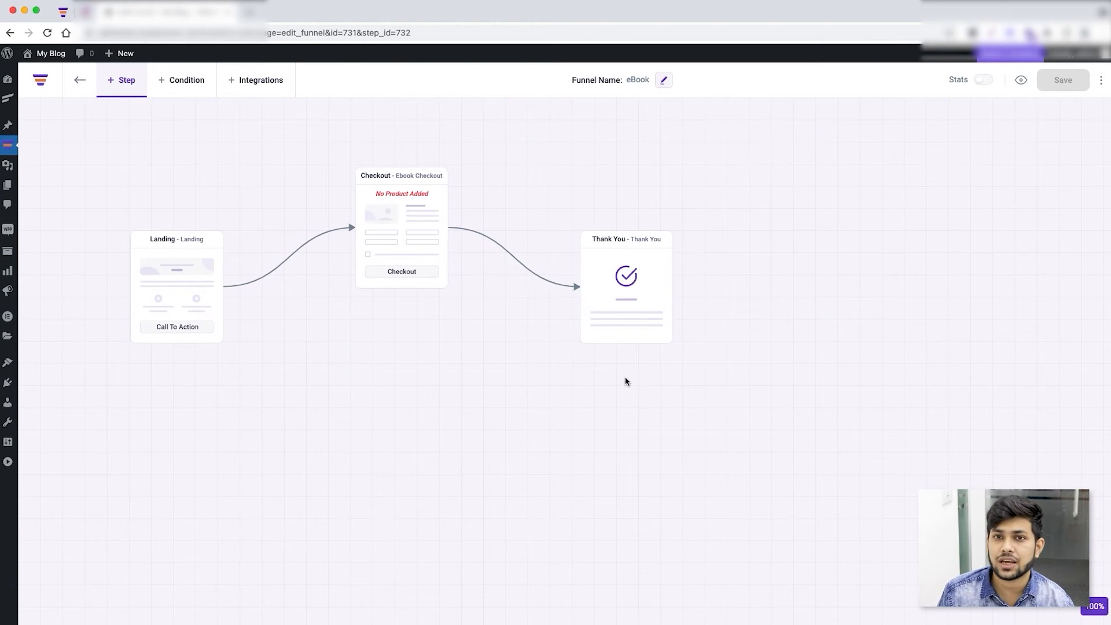
mouse_move(623, 378)
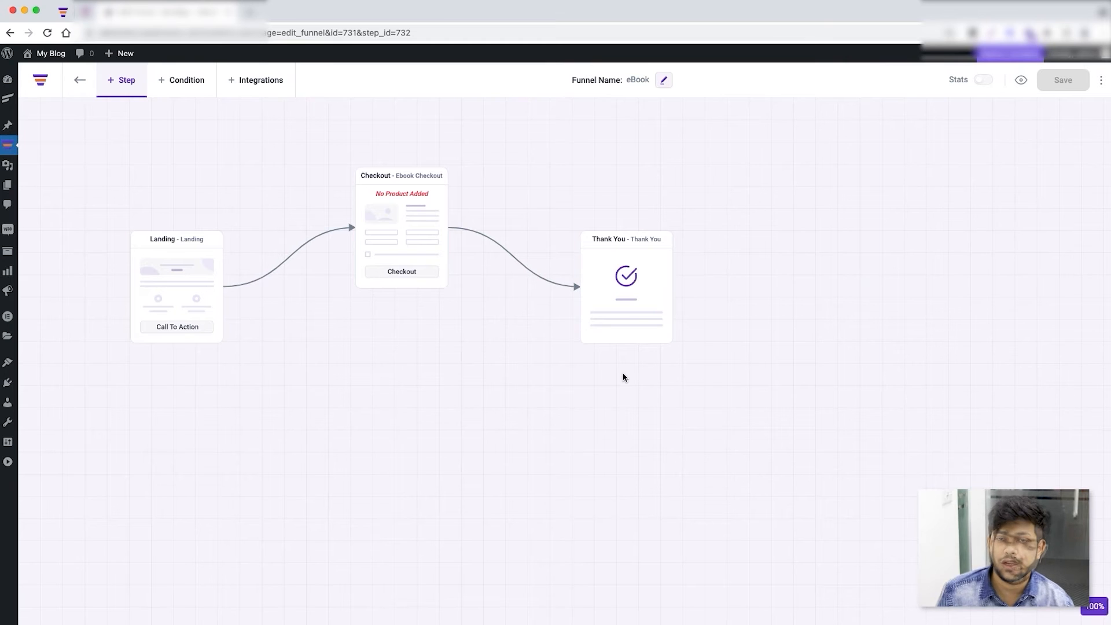
mouse_move(620, 370)
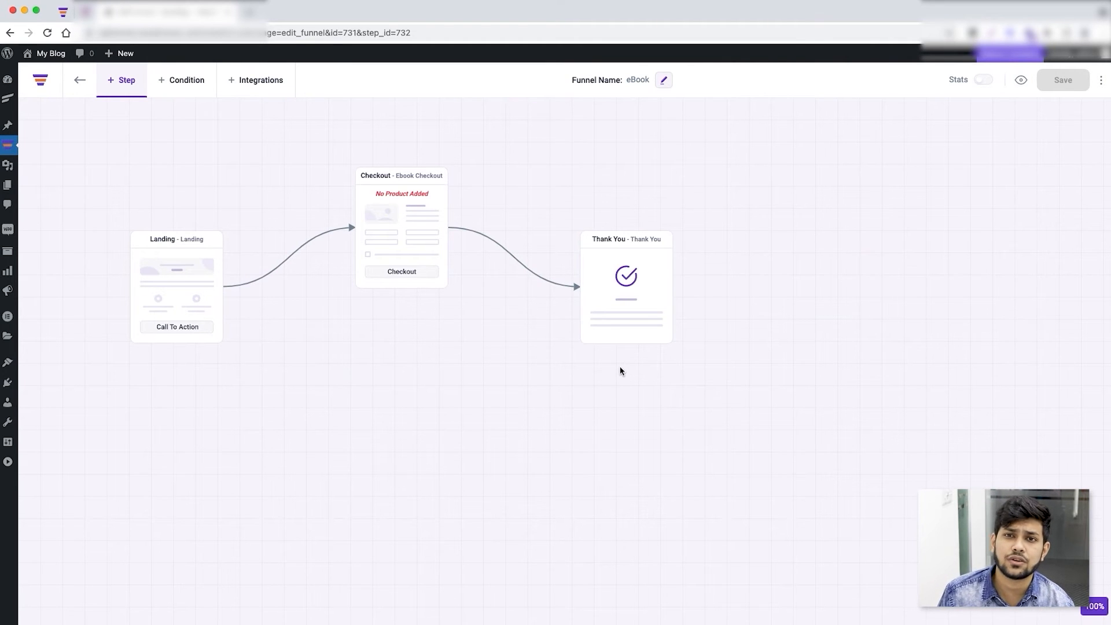
mouse_move(570, 411)
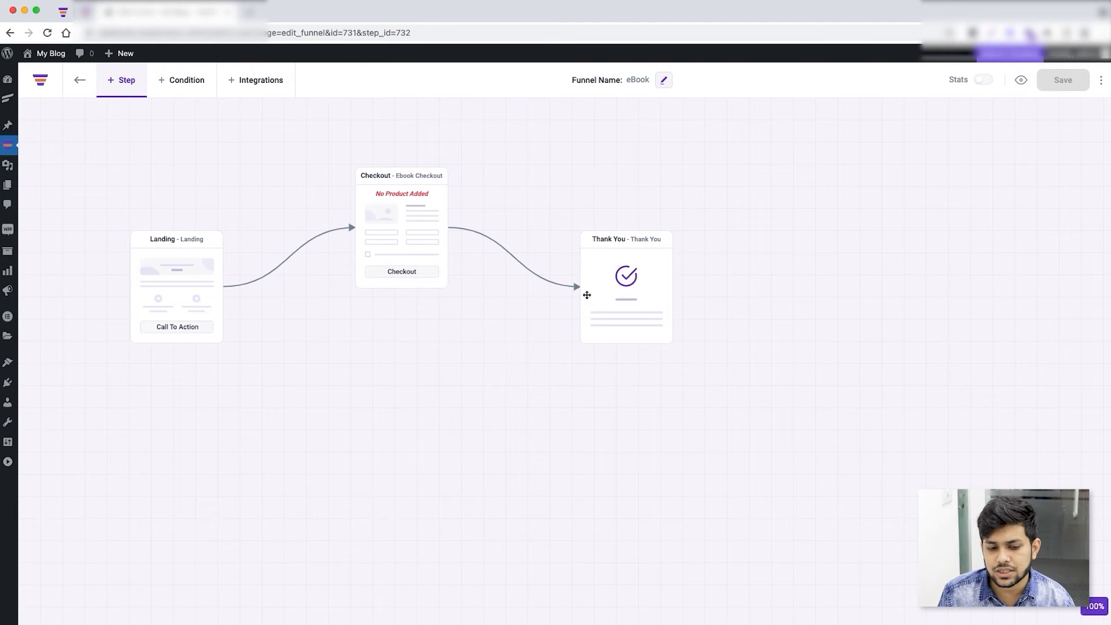
mouse_move(665, 280)
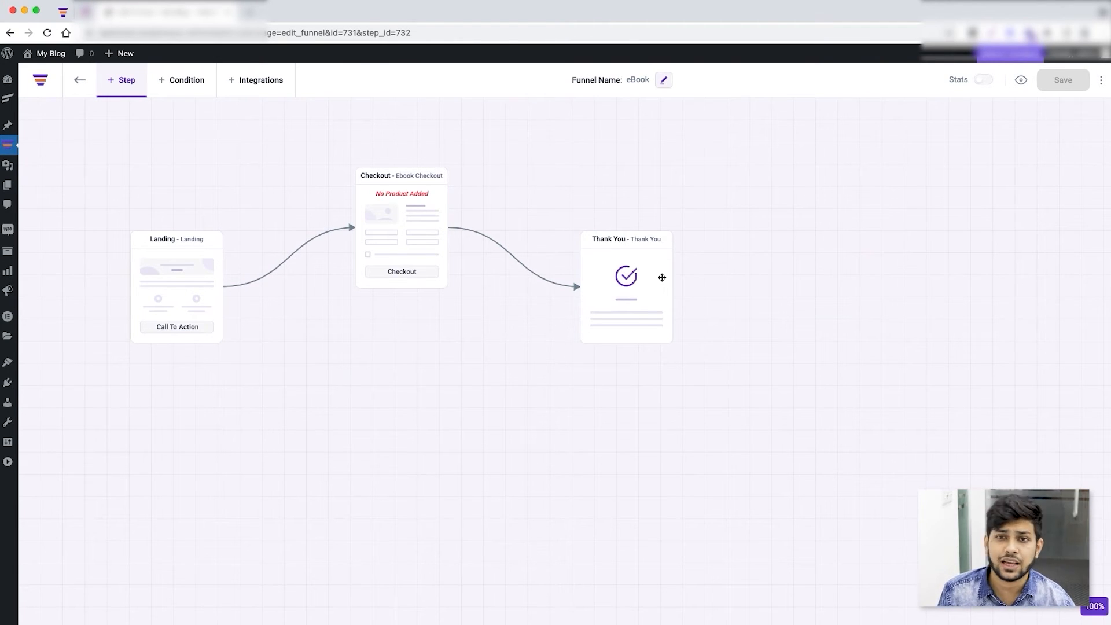
mouse_move(237, 332)
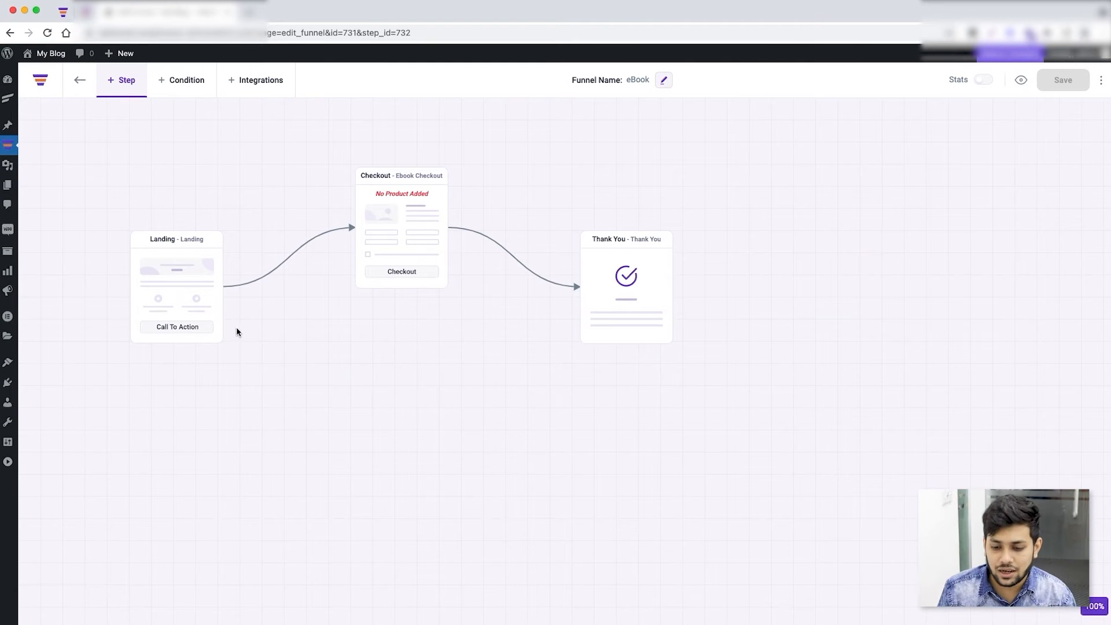
mouse_move(494, 336)
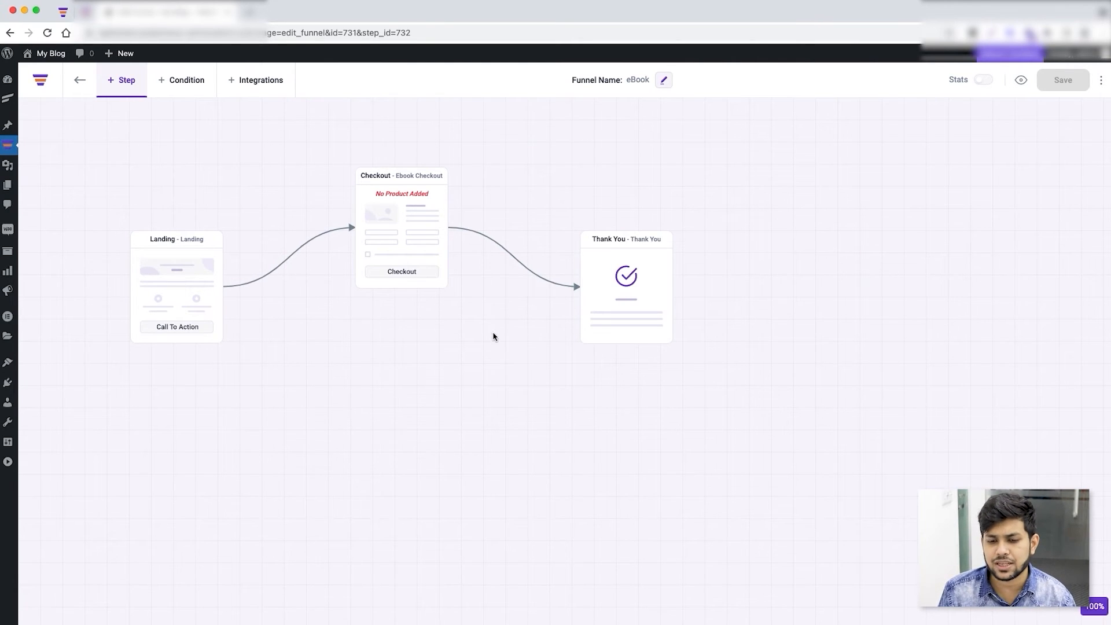
mouse_move(658, 374)
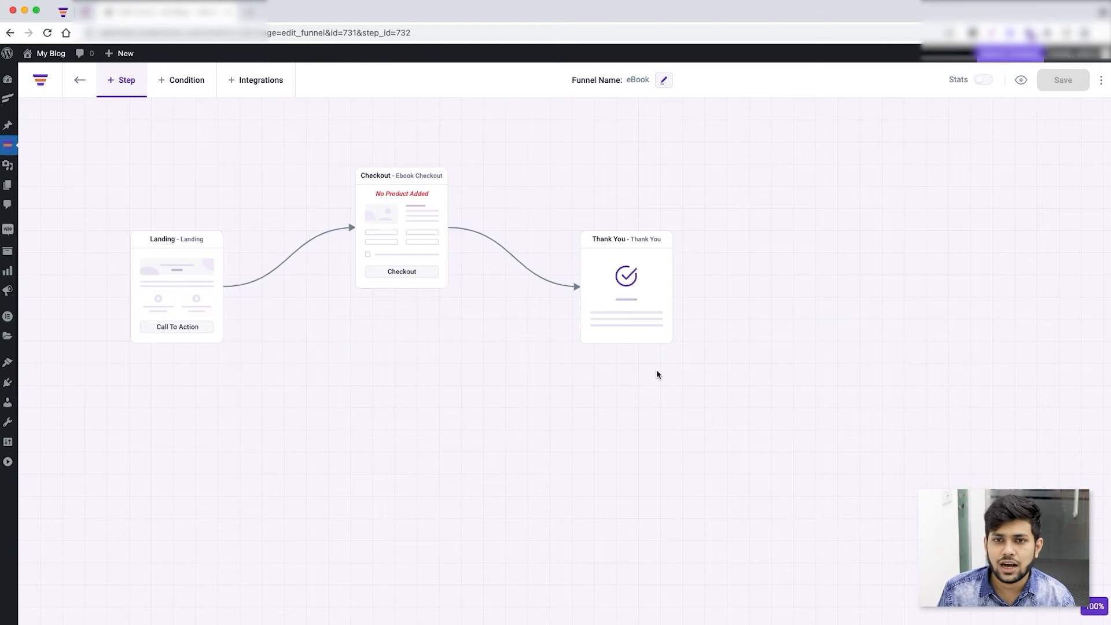
mouse_move(526, 401)
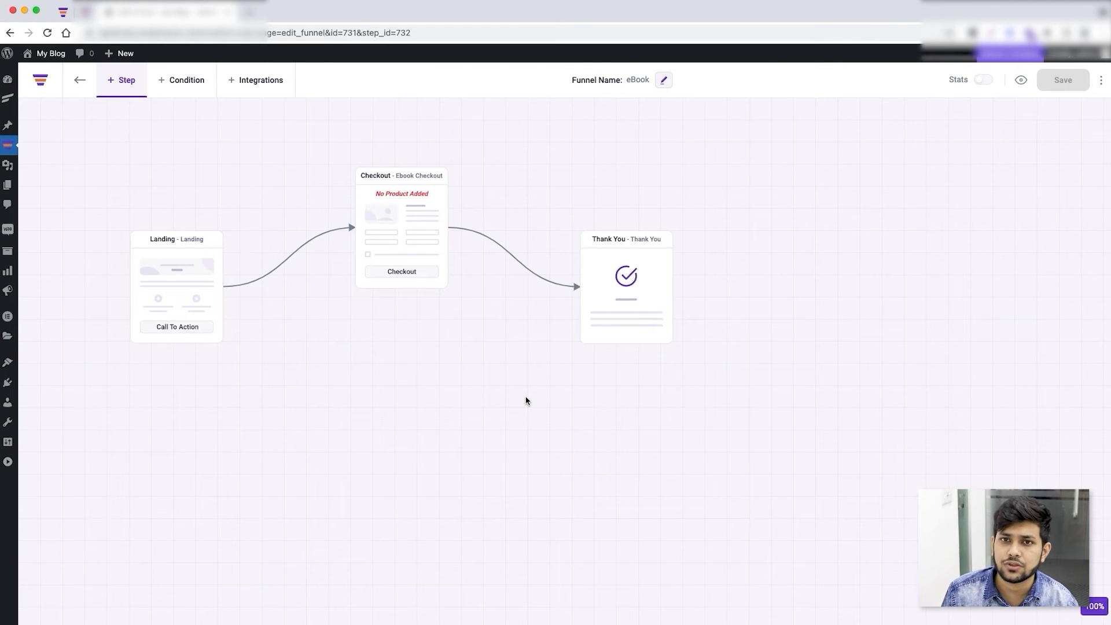
mouse_move(397, 331)
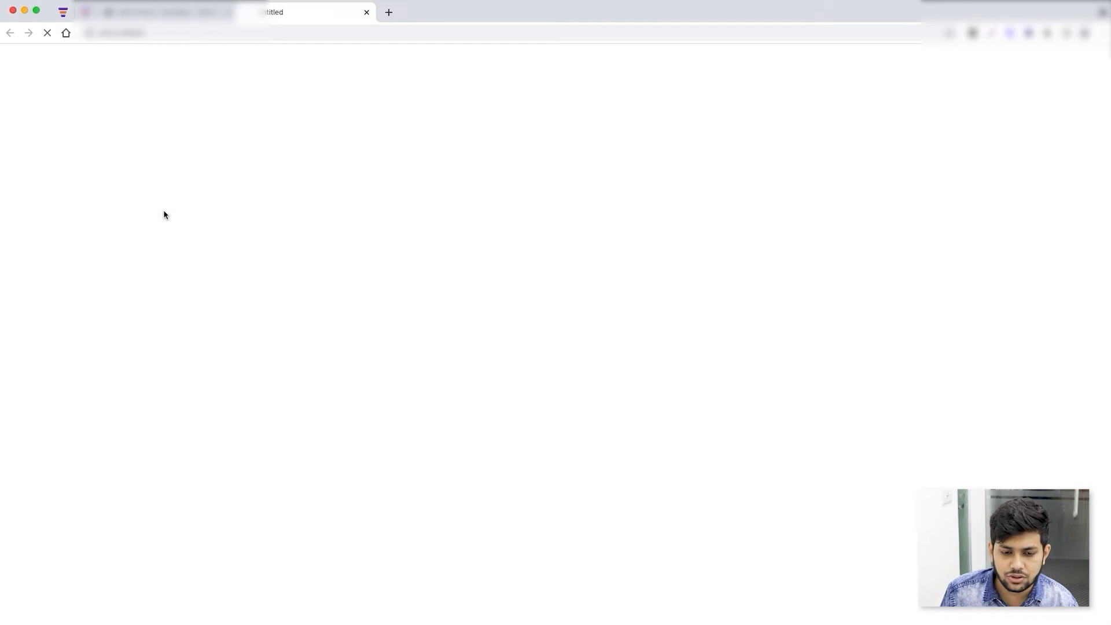
mouse_move(438, 270)
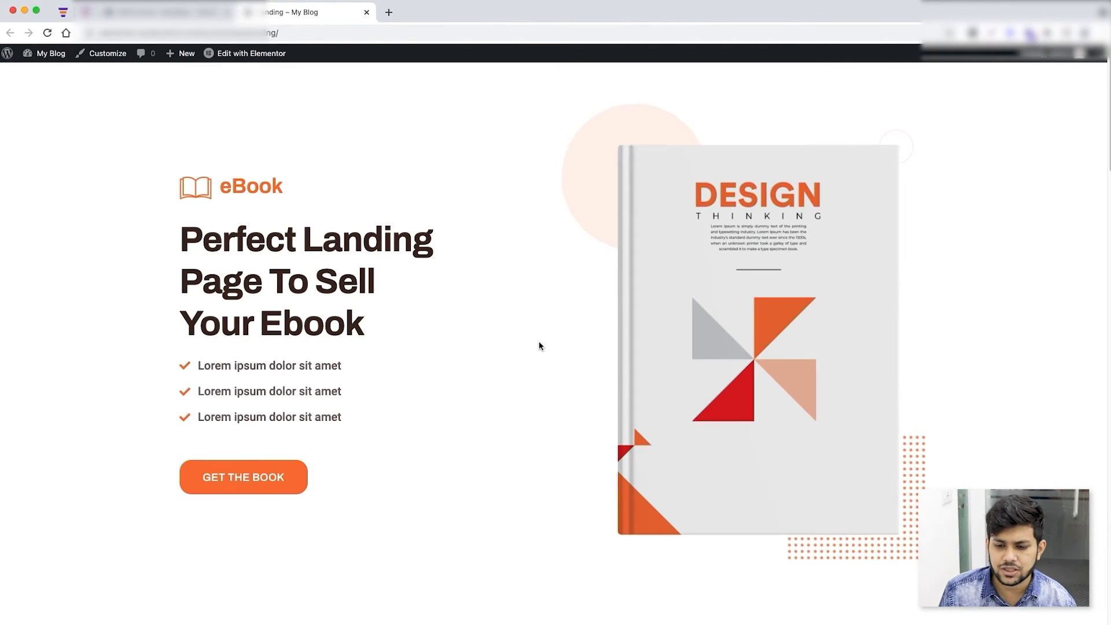
- Scroll through the landing page's hero, topics, author and testimonial sections and back to top
scroll("down", 3)
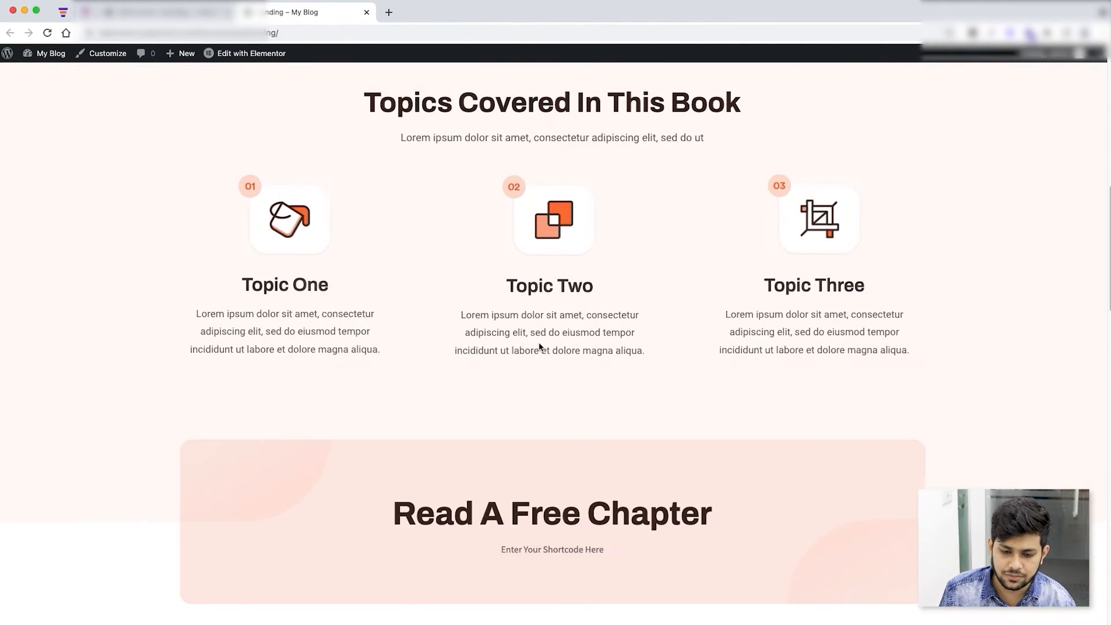
scroll("up", 3)
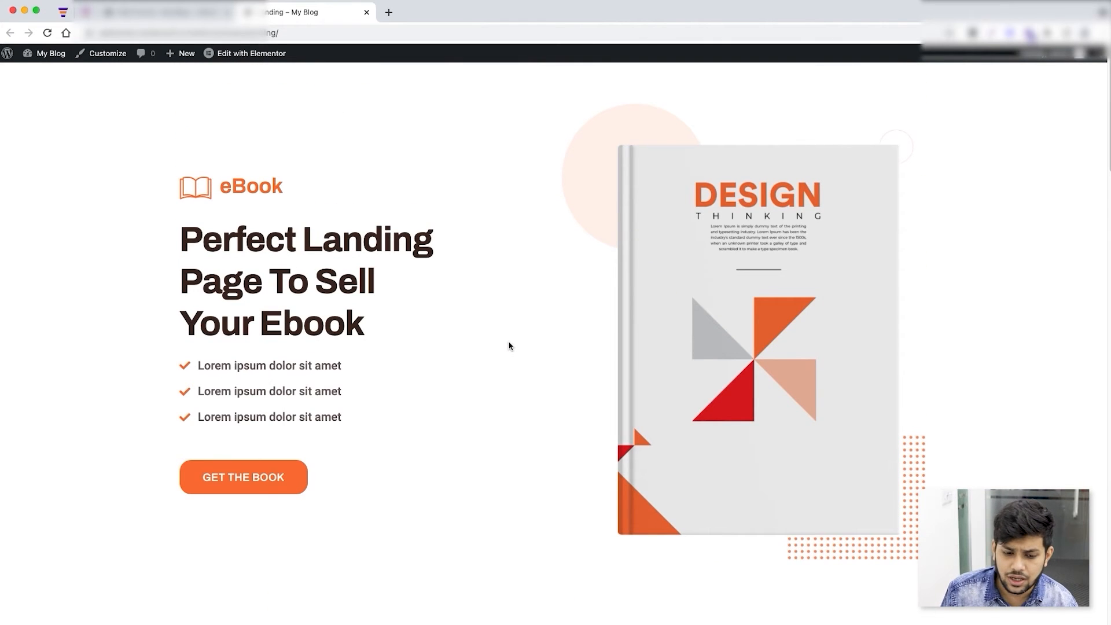
scroll("down", 3)
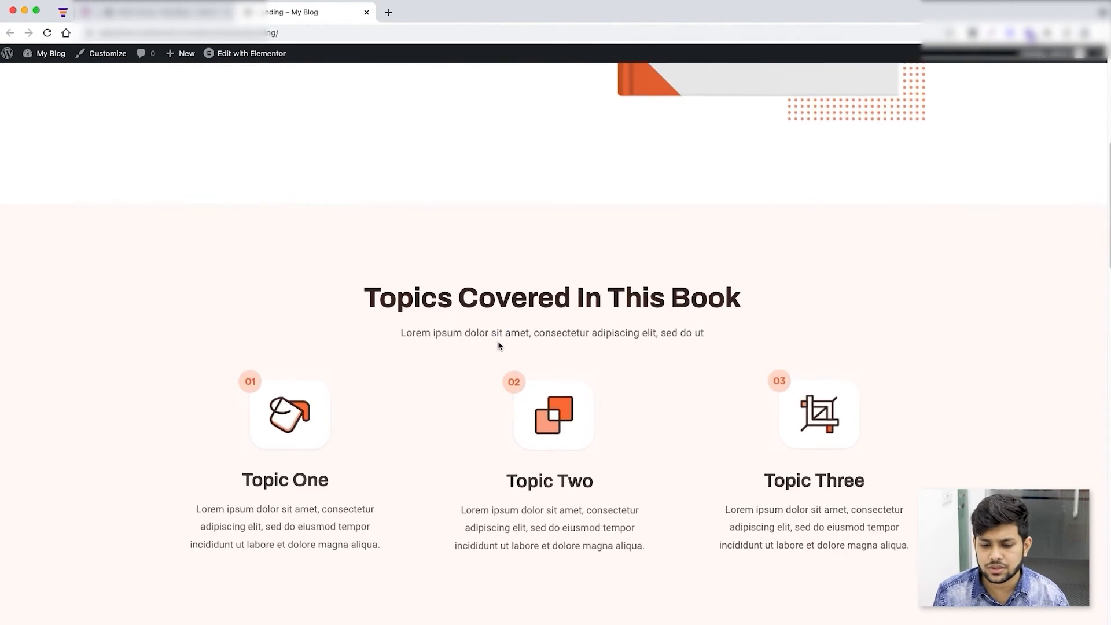
scroll("up", 3)
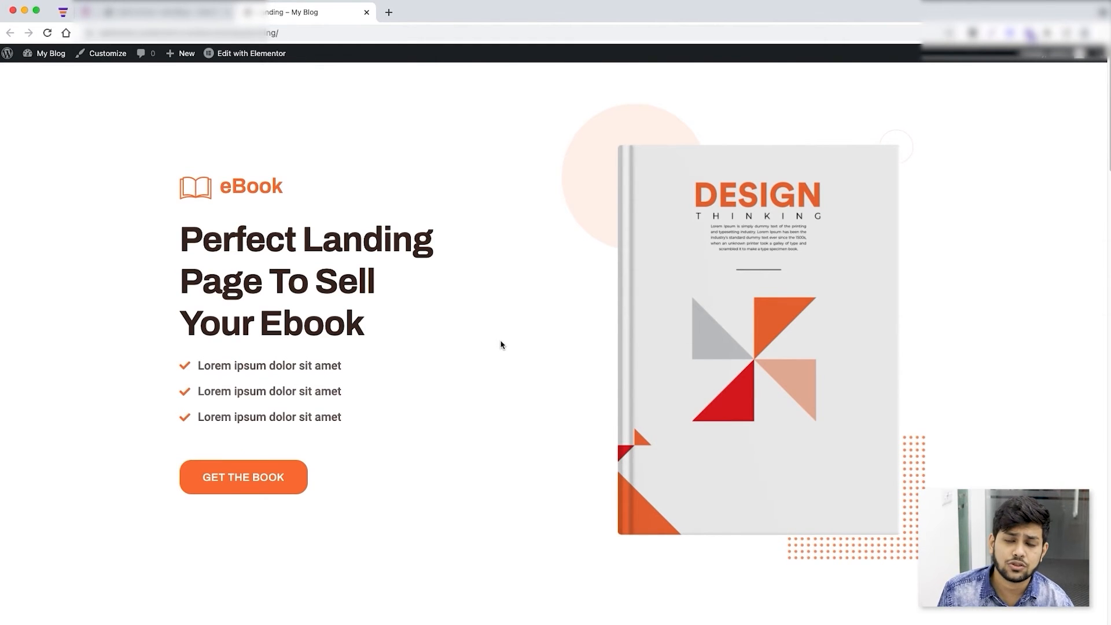
scroll("down", 3)
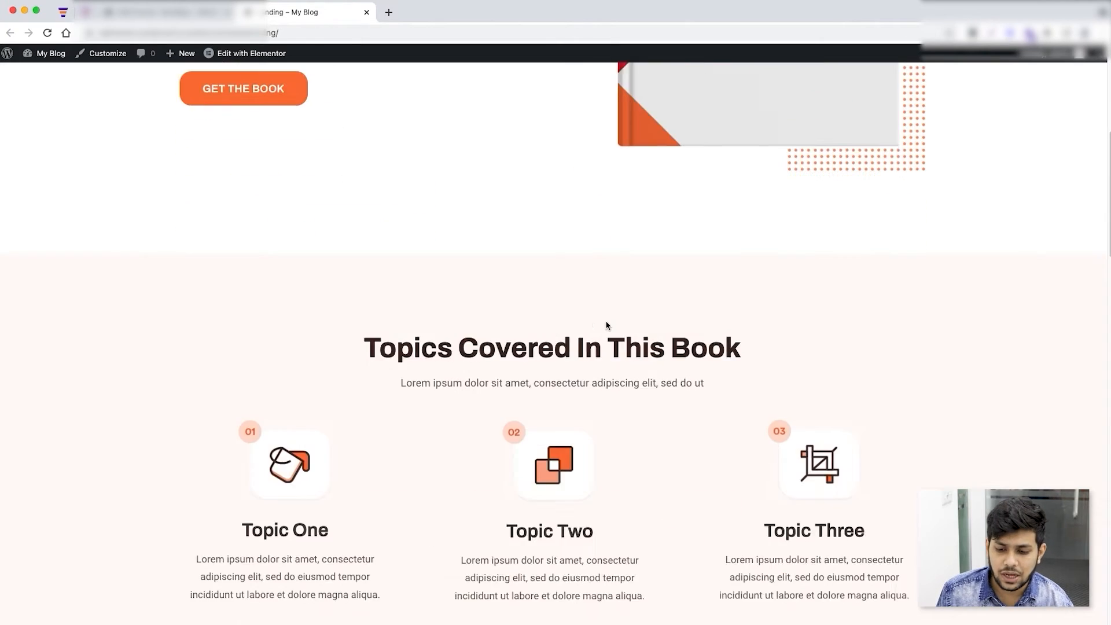
scroll("down", 3)
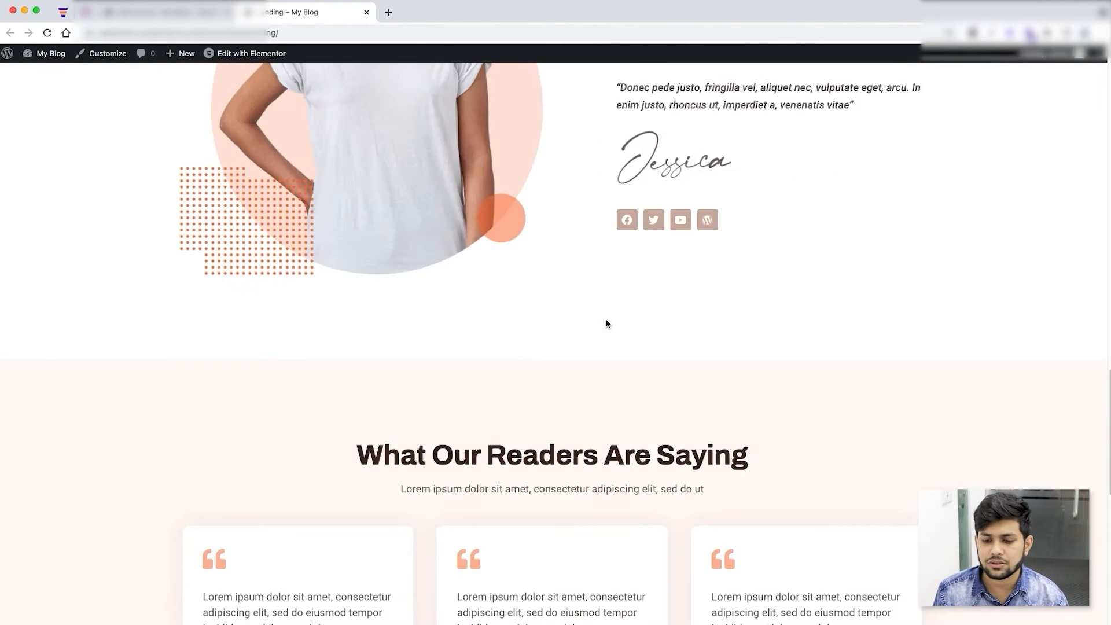
scroll("up", 3)
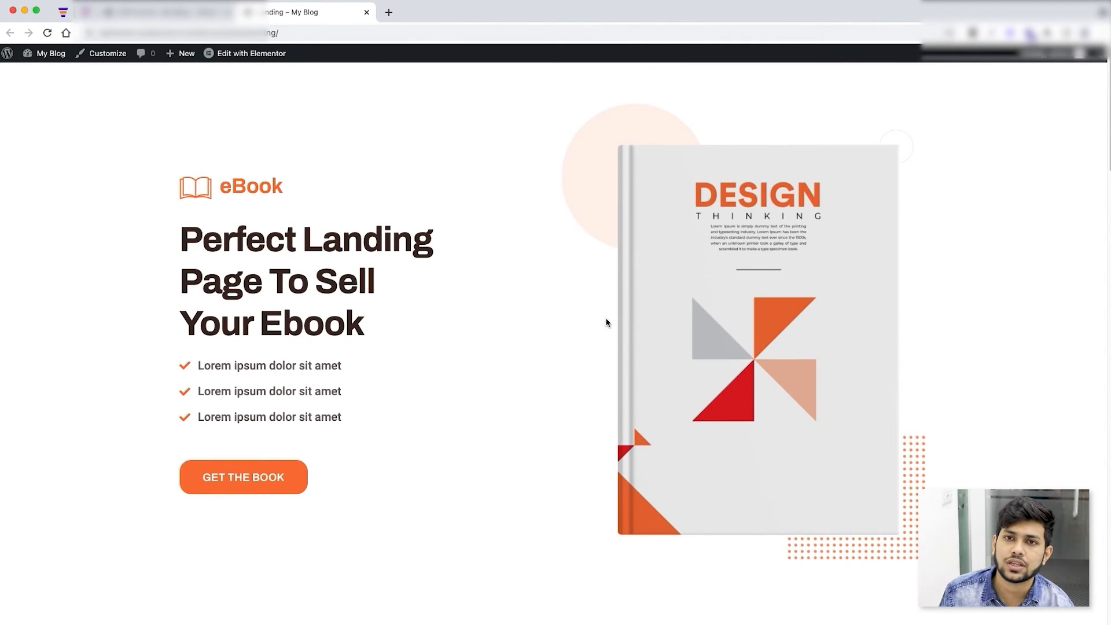
mouse_move(655, 262)
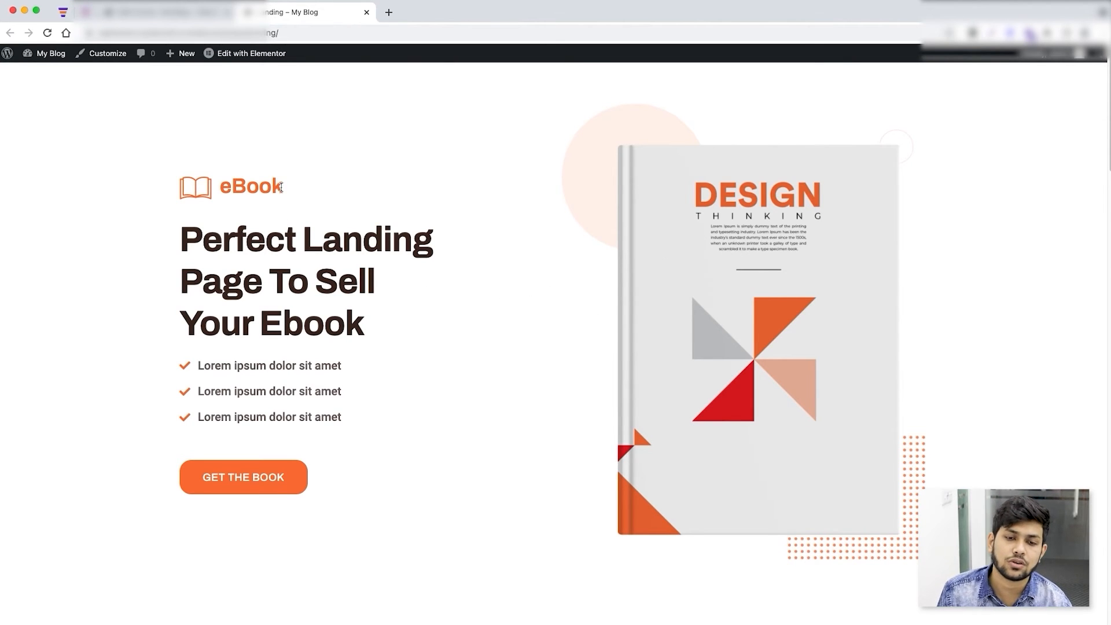
mouse_move(337, 101)
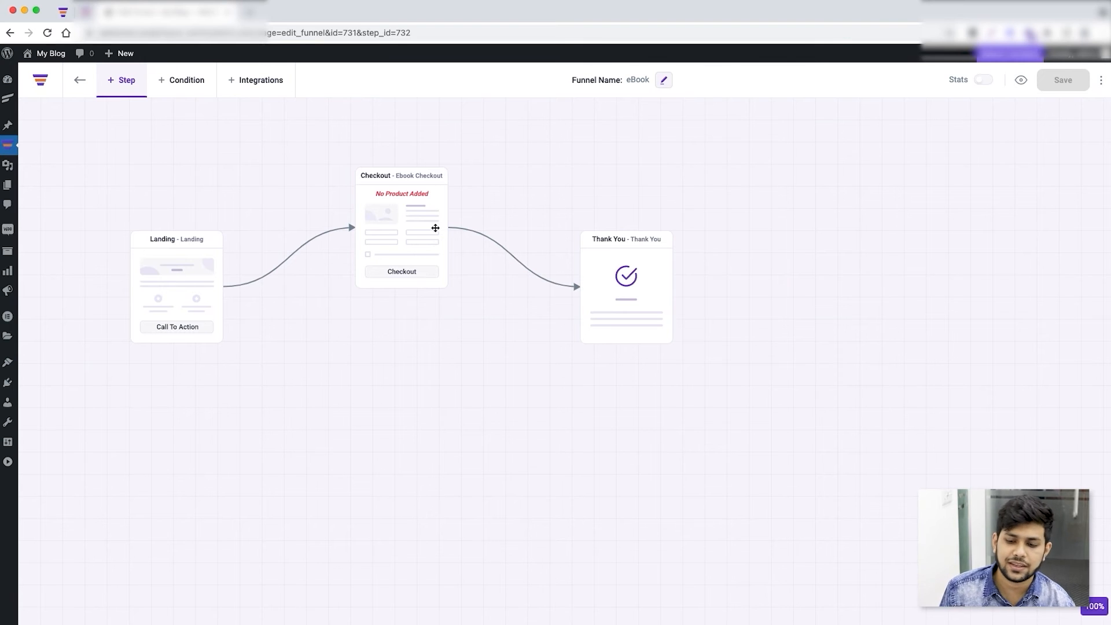
mouse_move(232, 310)
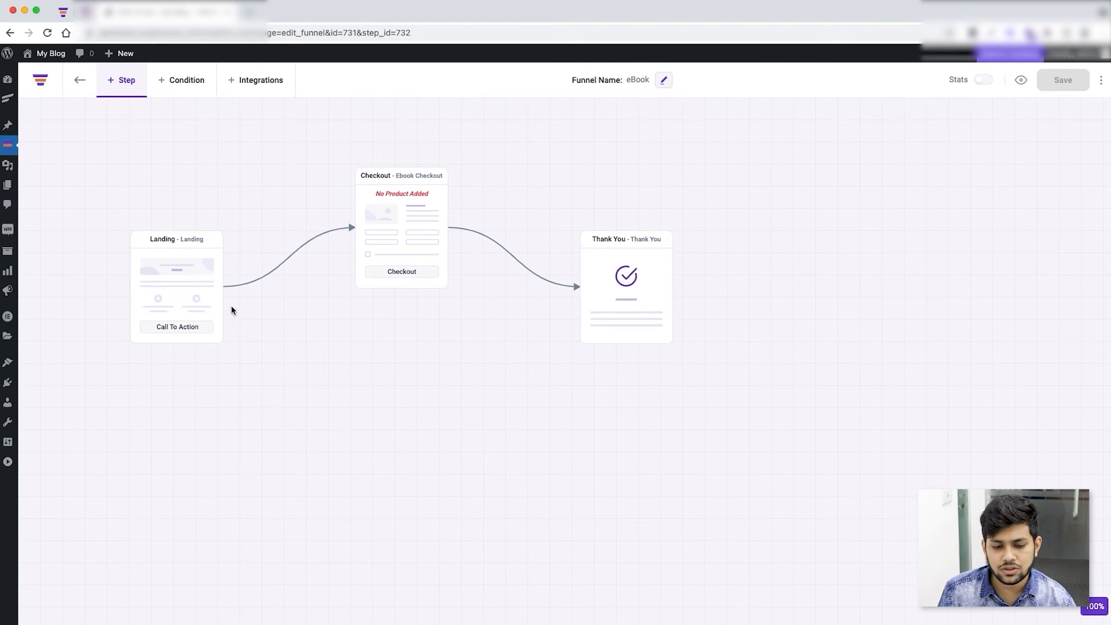
mouse_move(611, 370)
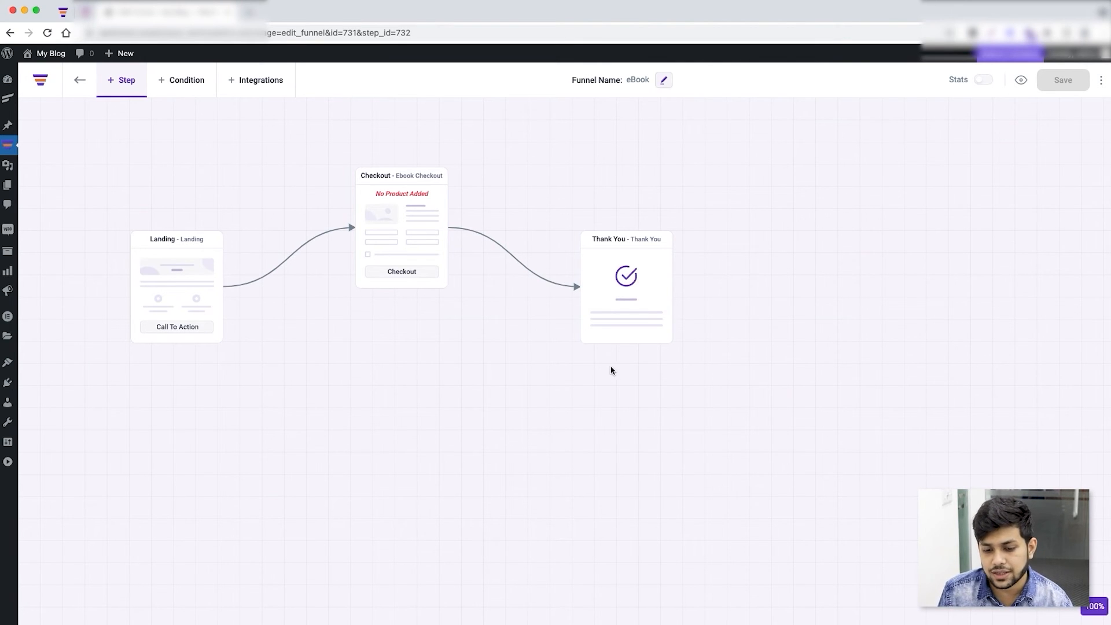
mouse_move(485, 389)
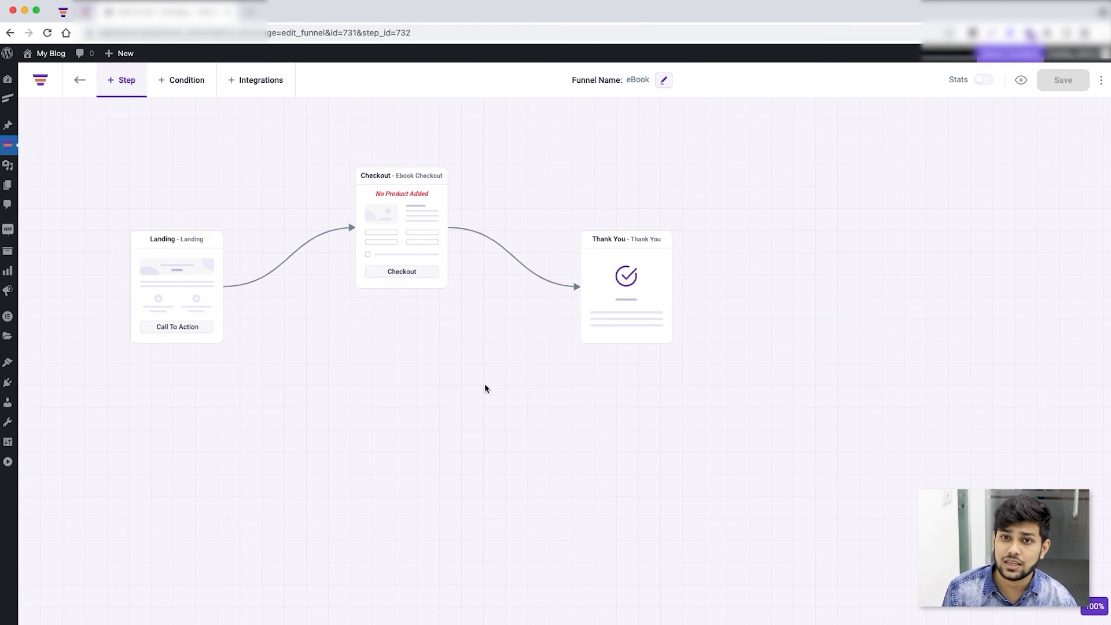
mouse_move(189, 276)
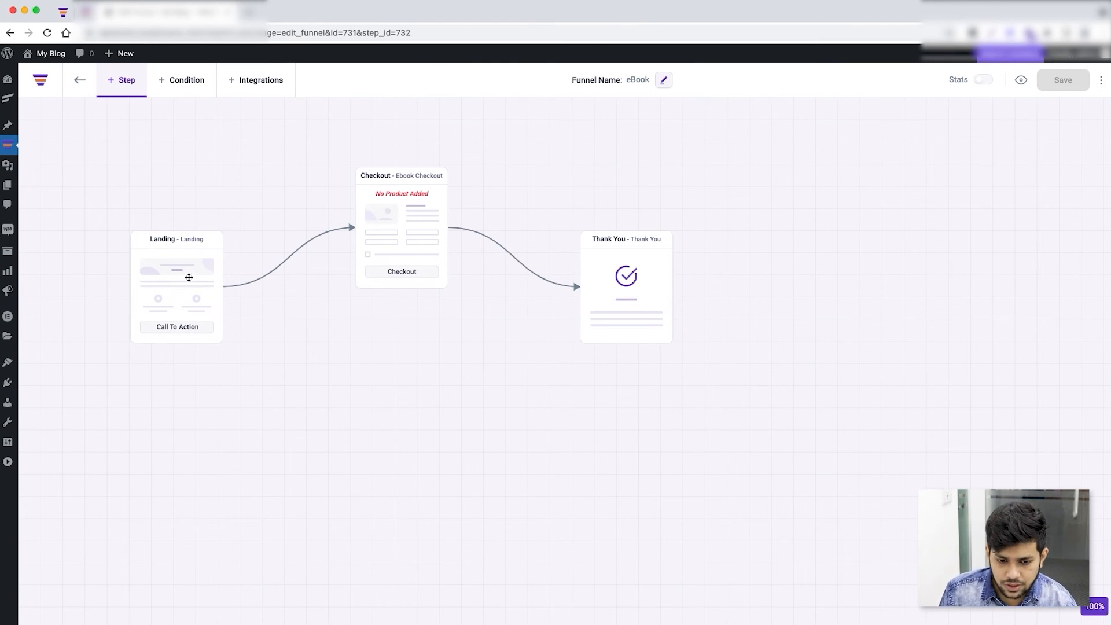
mouse_move(389, 205)
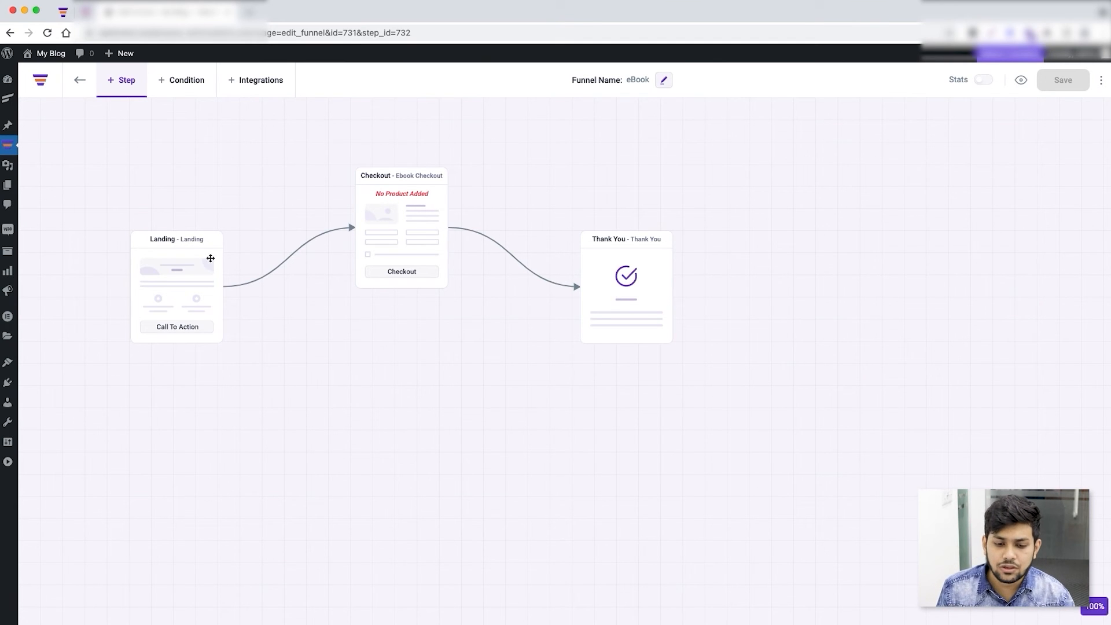
mouse_move(435, 316)
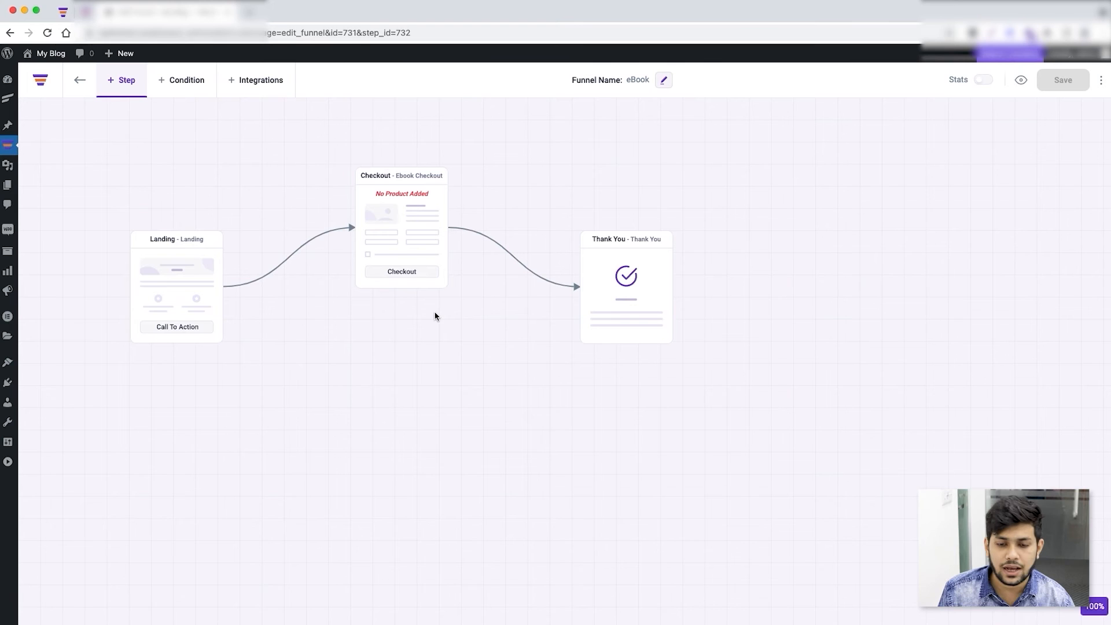
mouse_move(240, 173)
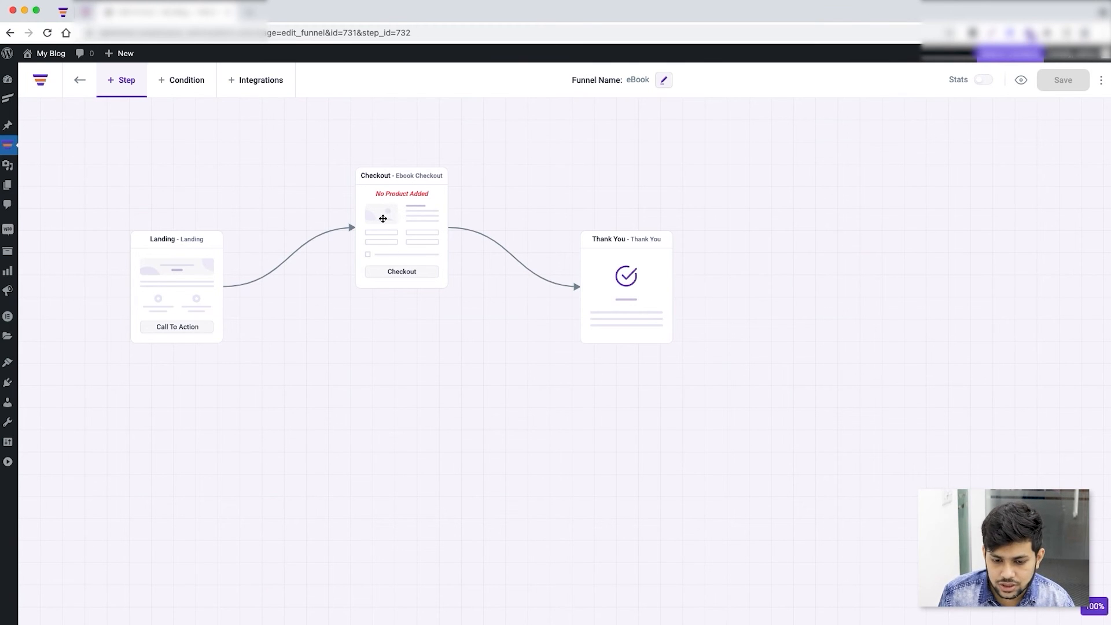
- Search 'eboo' and add Design Thinking - eBook at $20 as the Ebook Checkout product
left_click(401, 227)
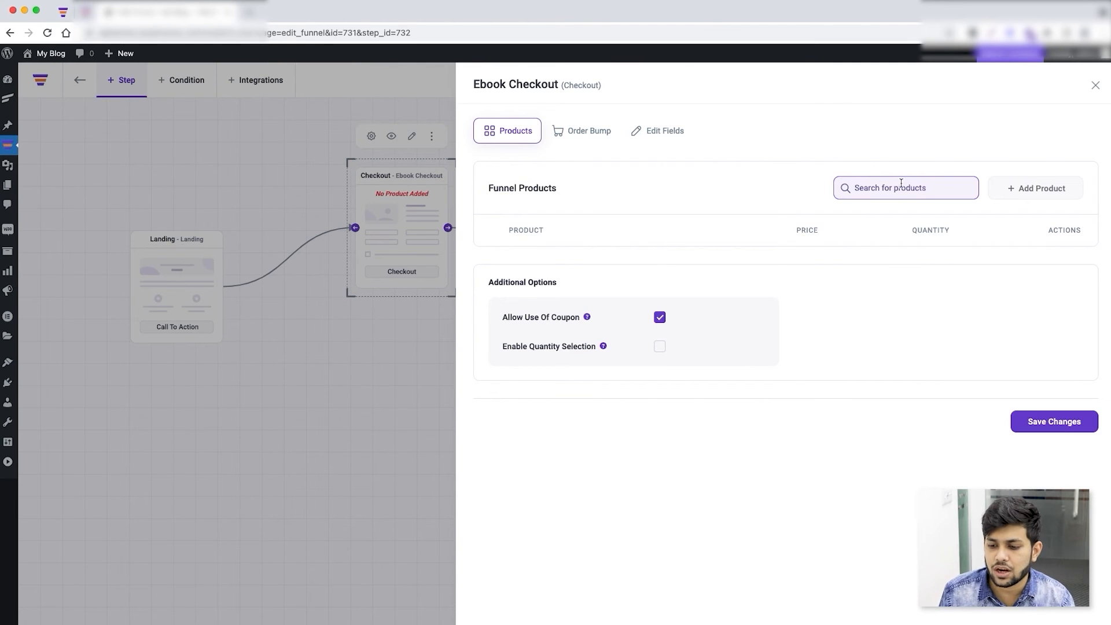
mouse_move(890, 186)
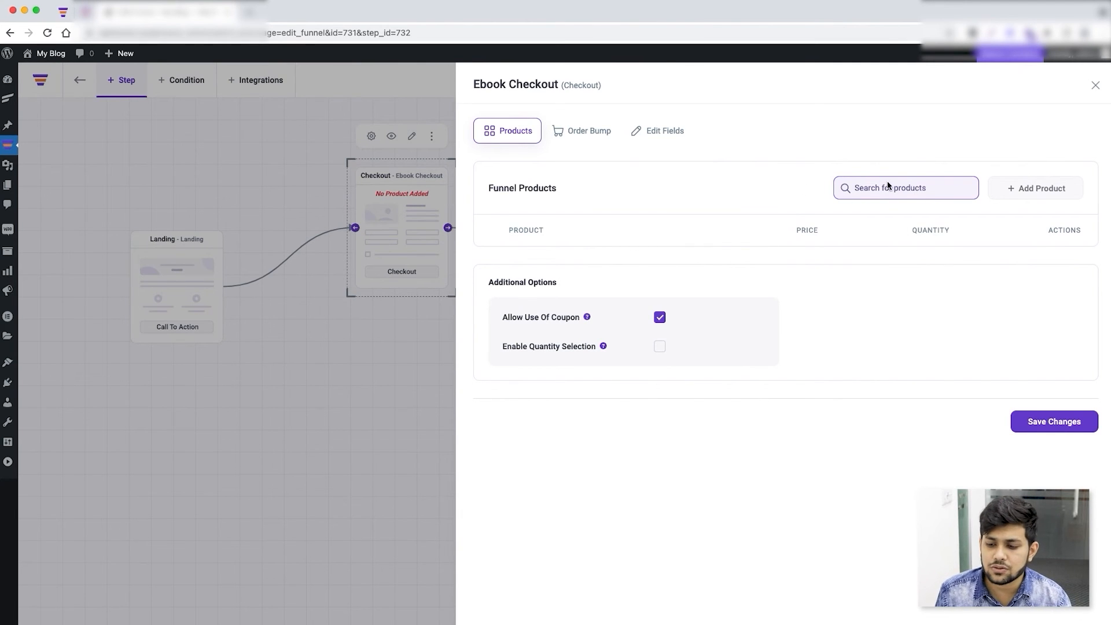
left_click(905, 188)
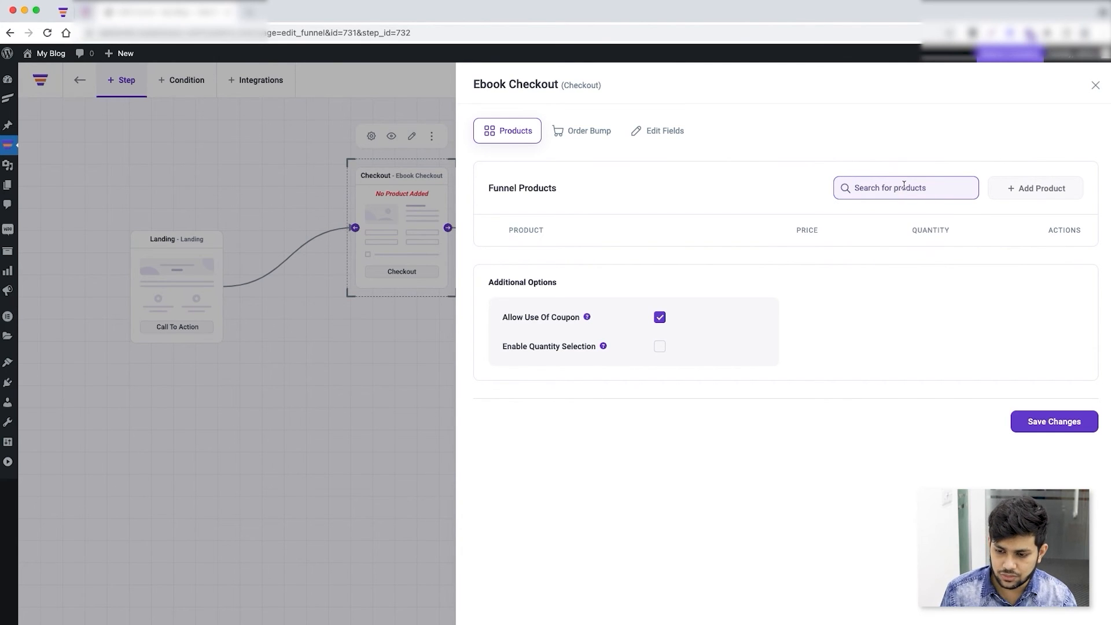
type("ebook")
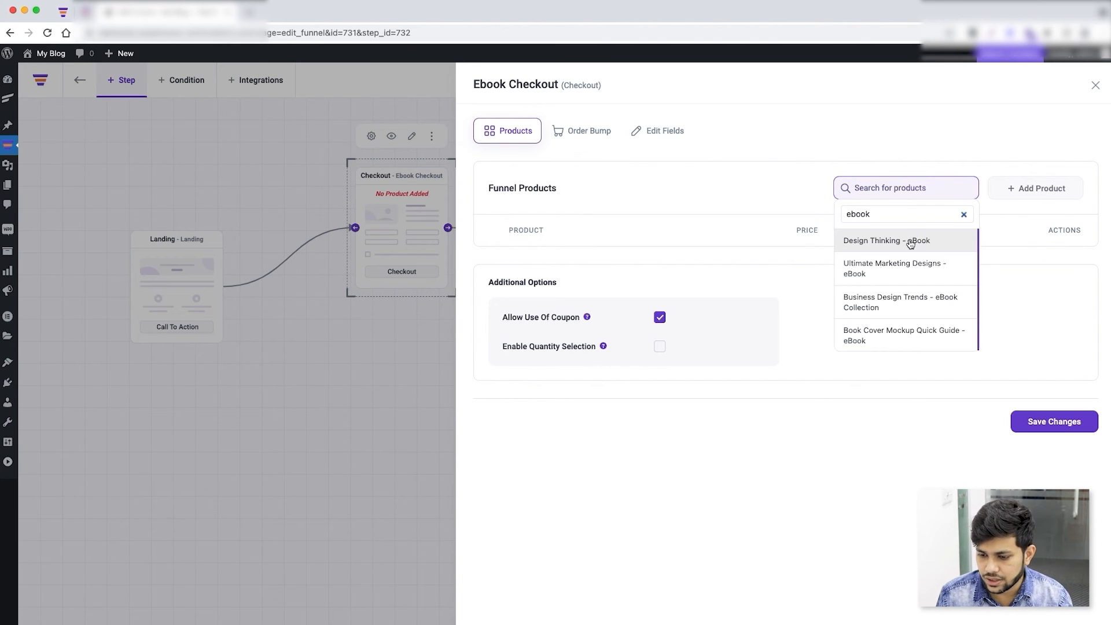
left_click(884, 241)
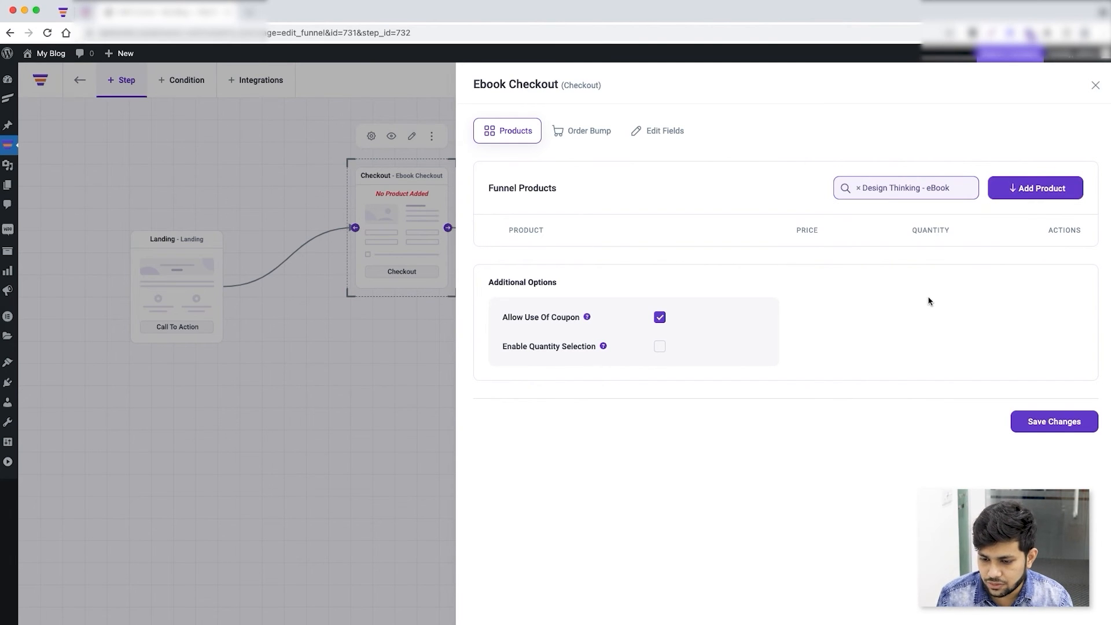
left_click(1035, 188)
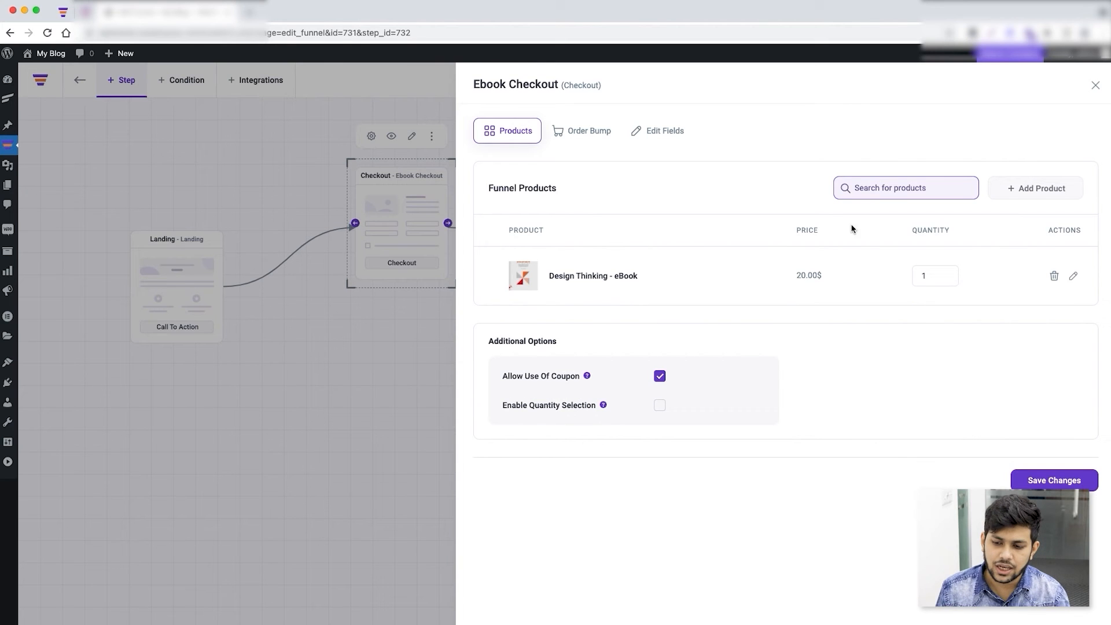
- Dismiss the empty product search and save the checkout product settings
left_click(905, 187)
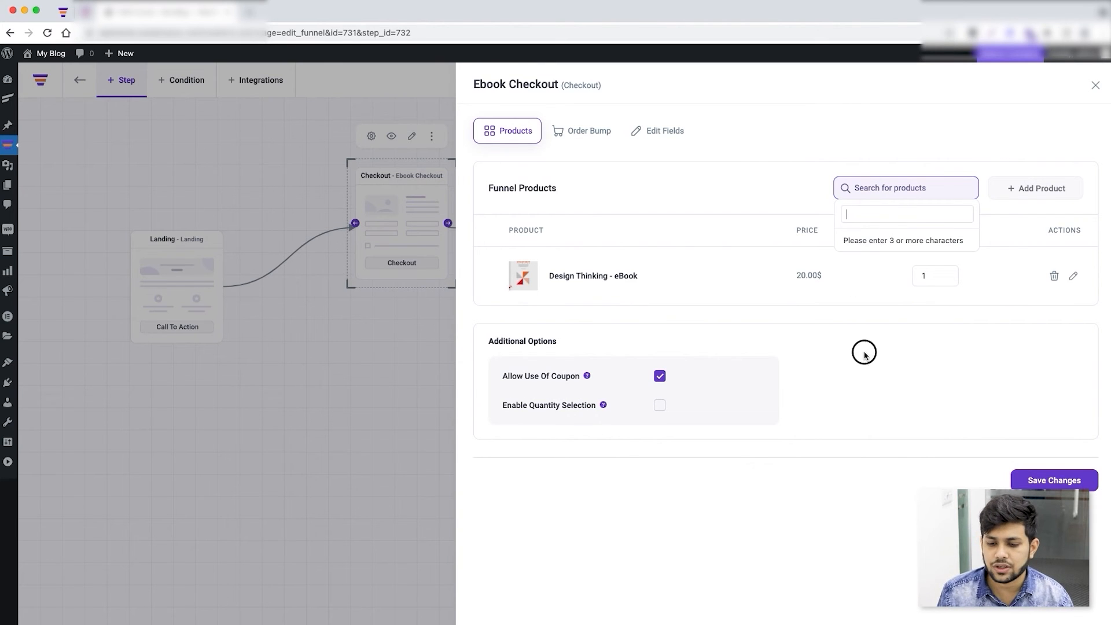
left_click(863, 350)
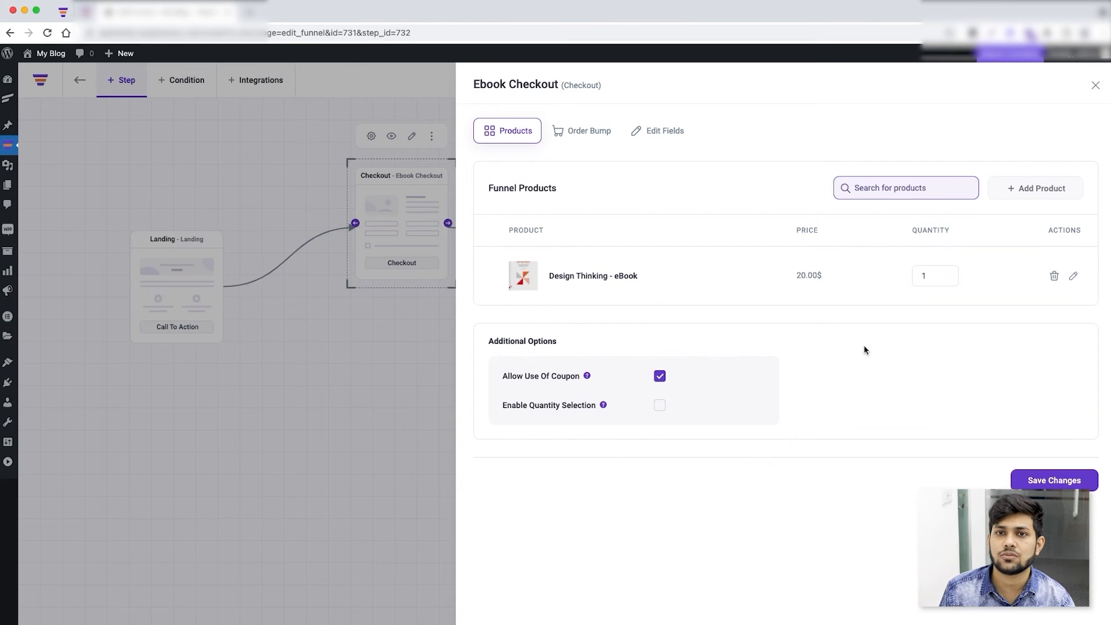
mouse_move(681, 351)
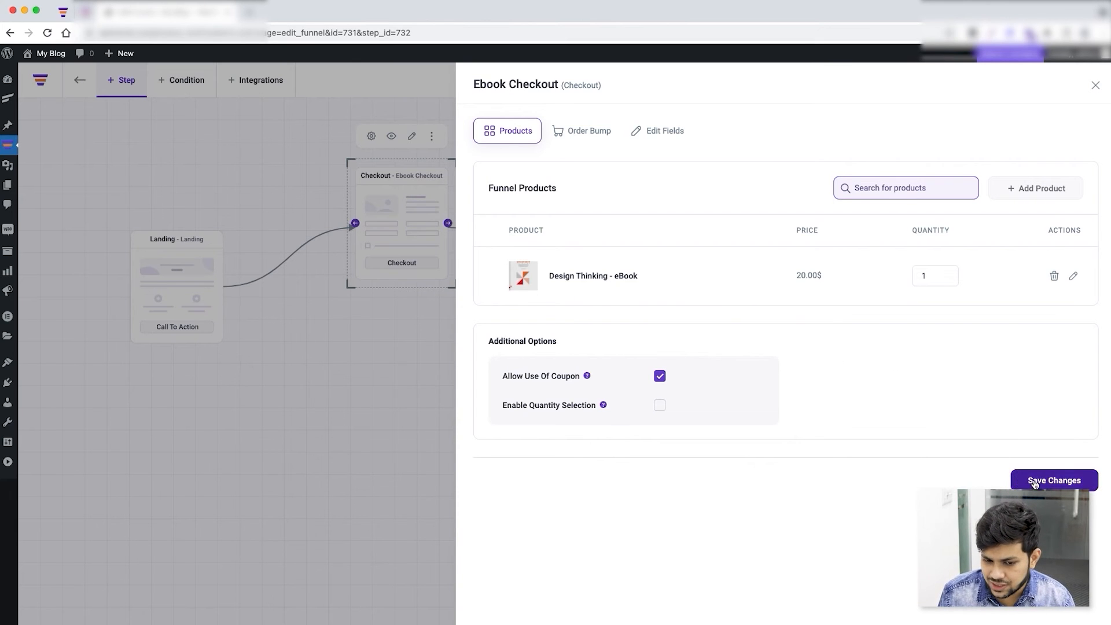
left_click(1053, 480)
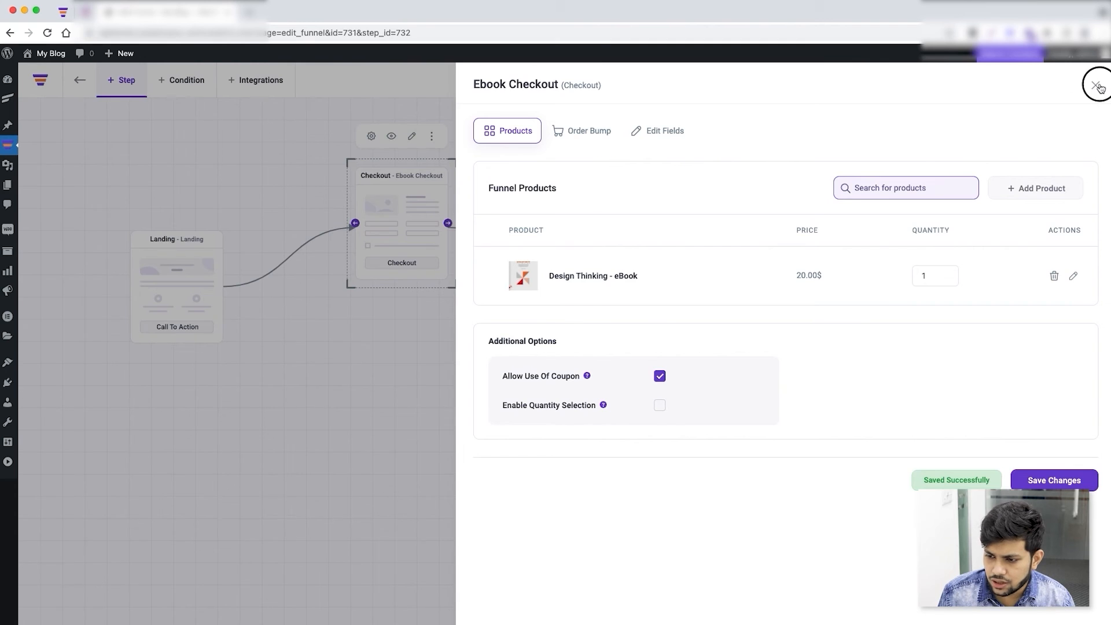
- Close the checkout panel, save the funnel and centre the linked steps on the canvas
left_click(1100, 84)
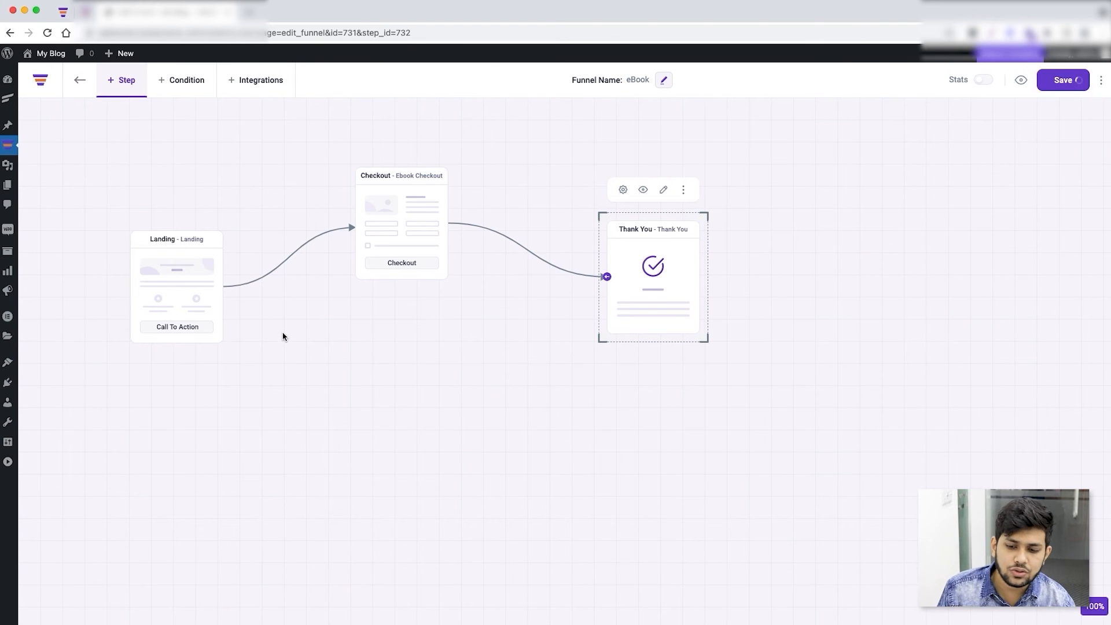
left_click(1063, 80)
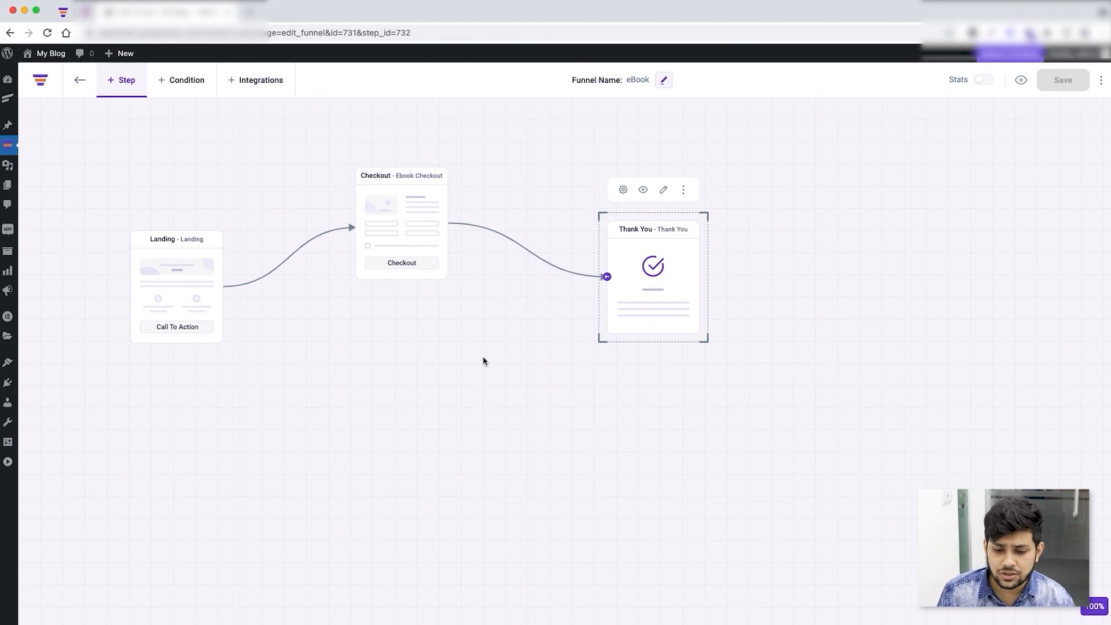
left_click_drag(484, 361, 453, 396)
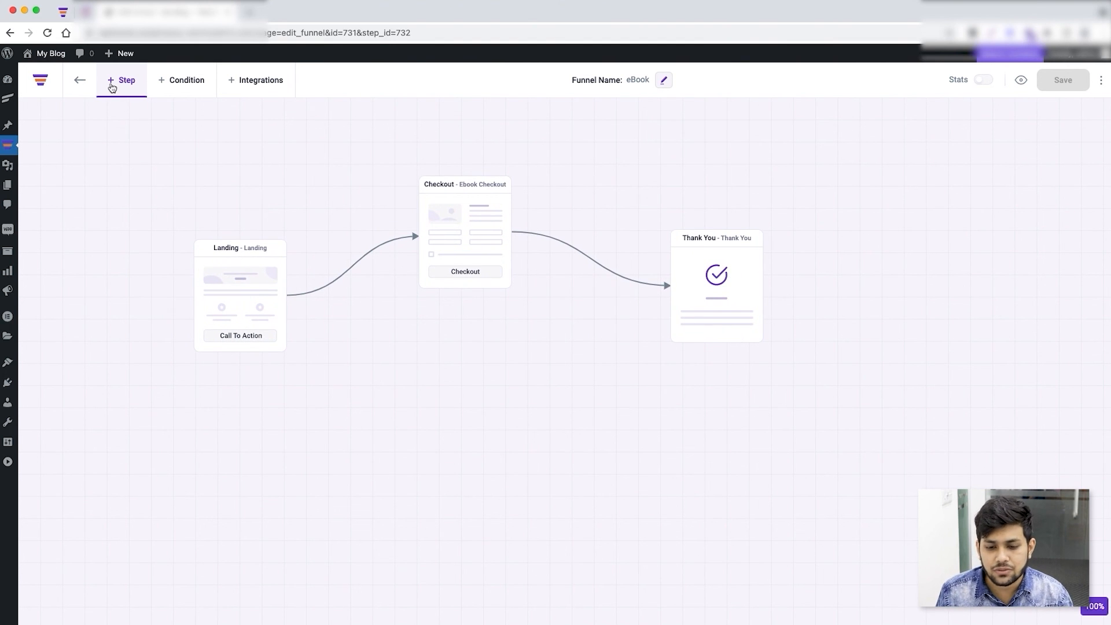
mouse_move(156, 153)
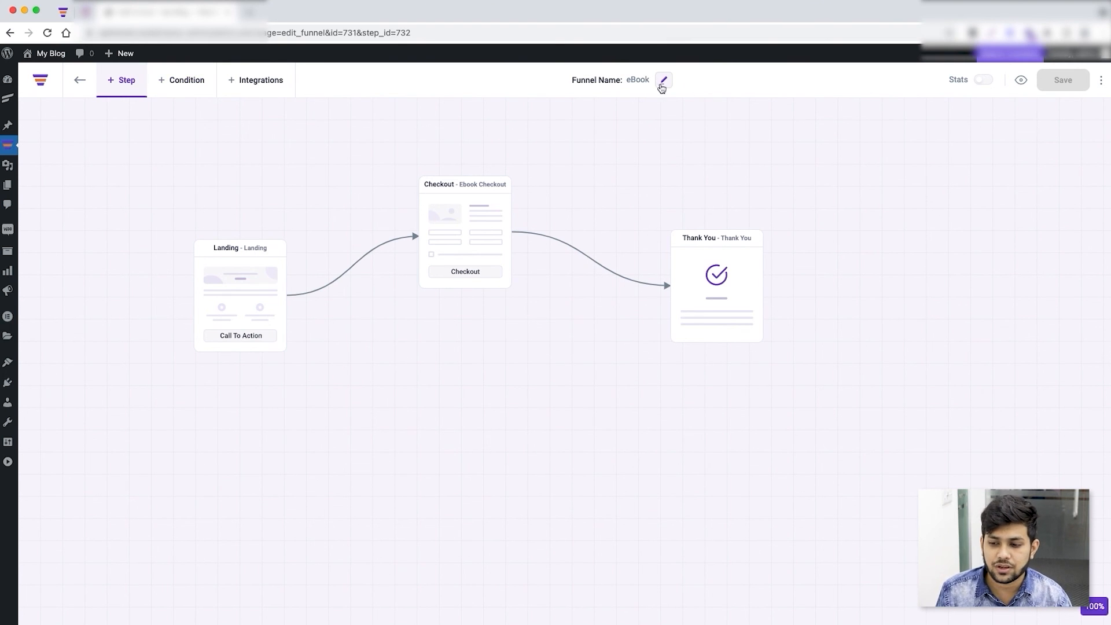
mouse_move(625, 443)
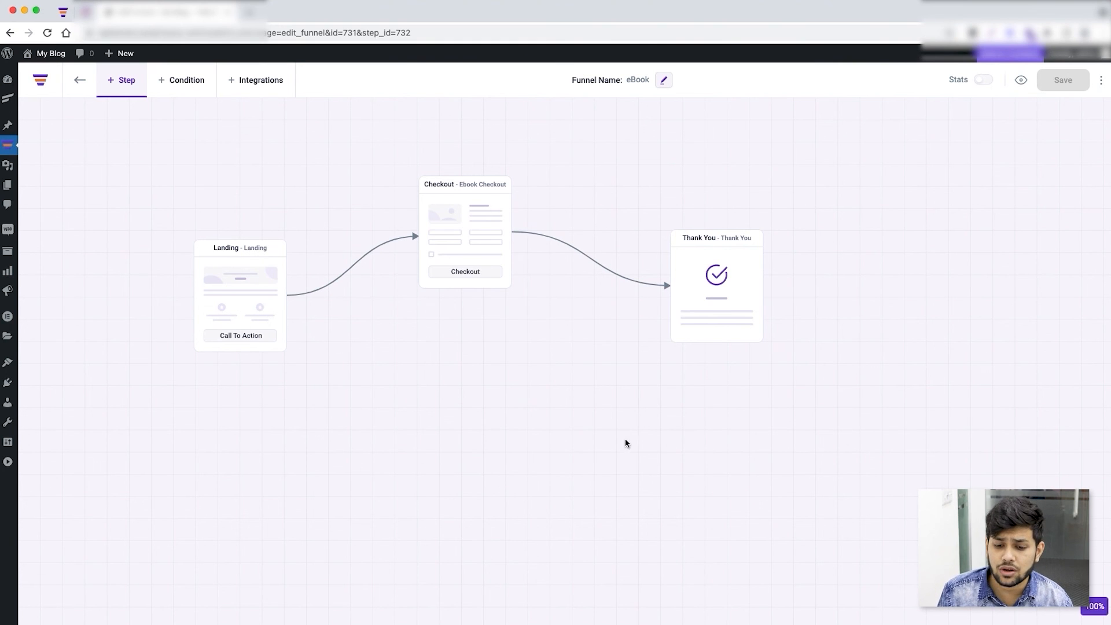
mouse_move(571, 291)
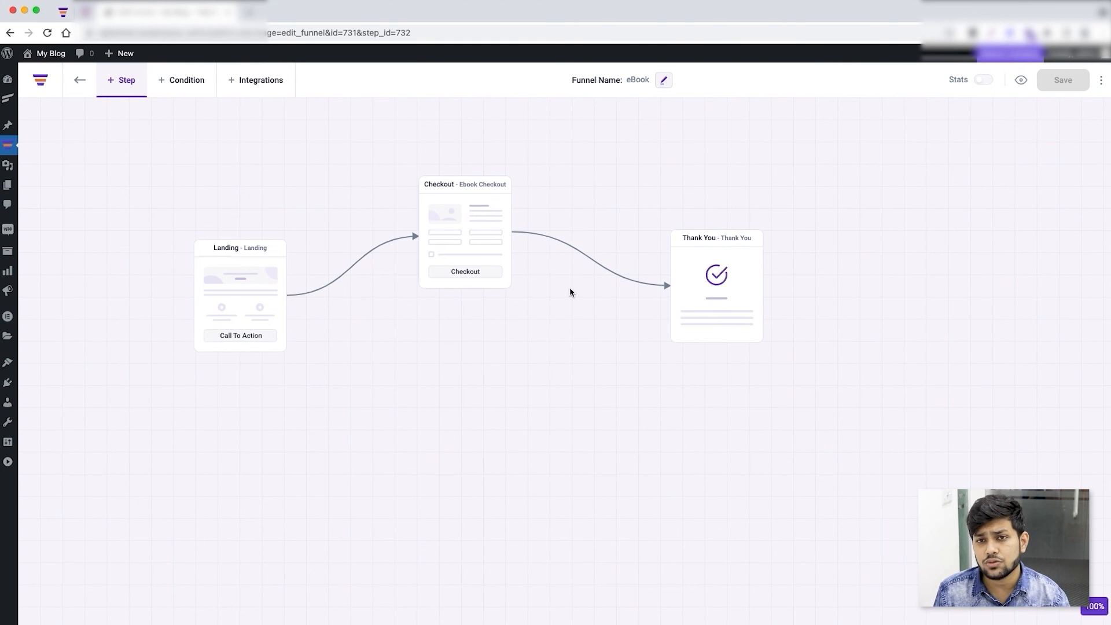